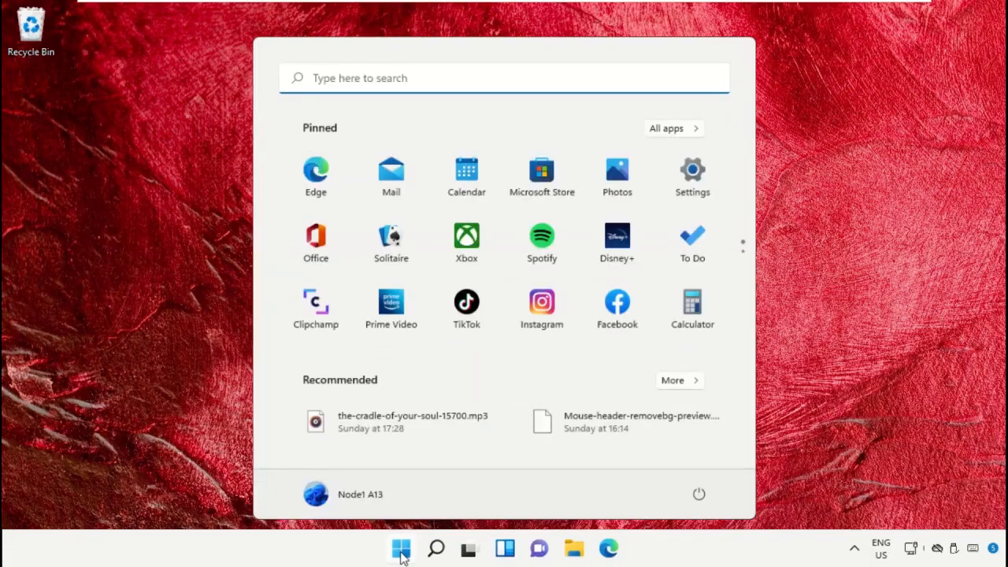
Search for and launch Task Manager, then open its File menu
text(task manager)
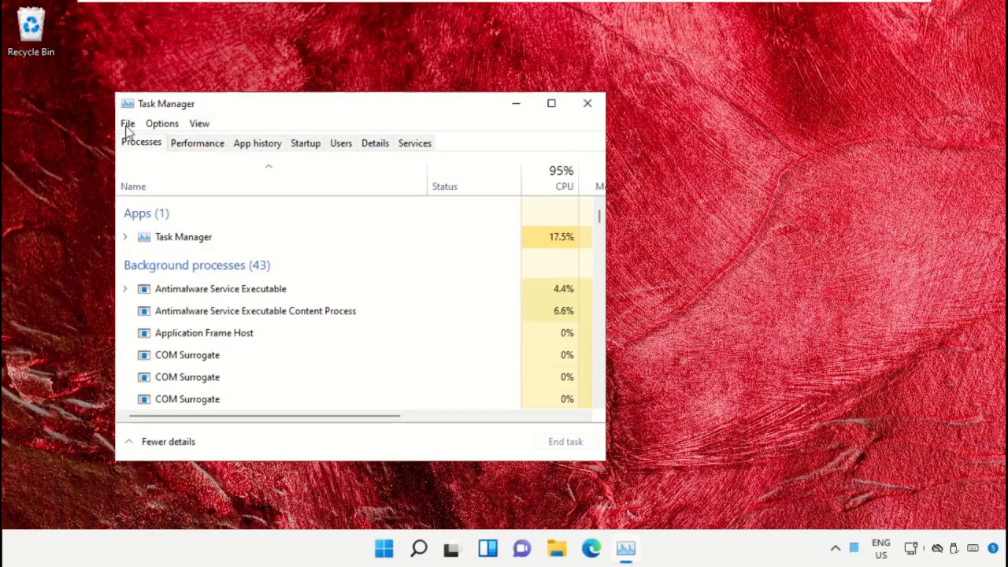
click(127, 123)
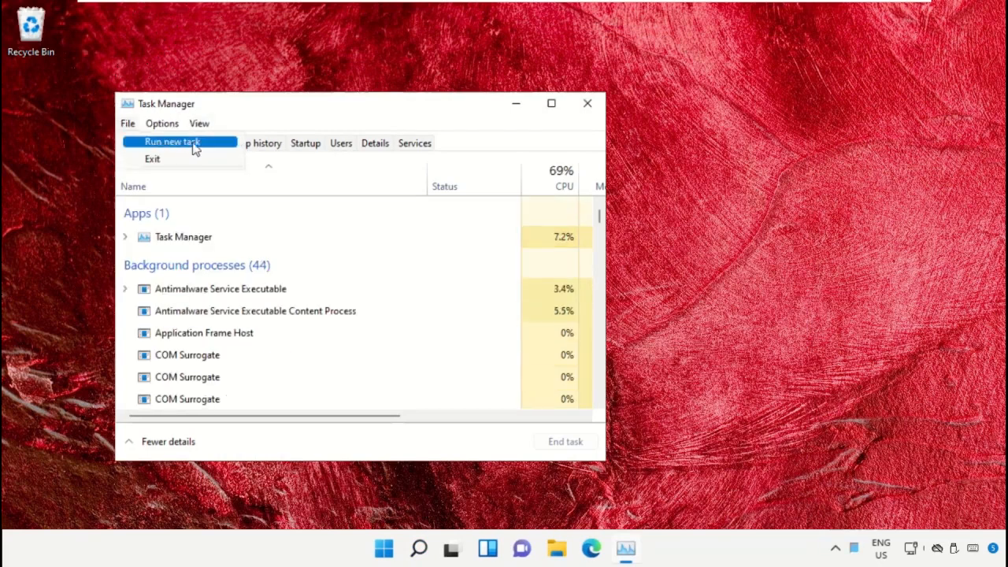
Start a new task and browse through This PC into C:\Windows
click(172, 142)
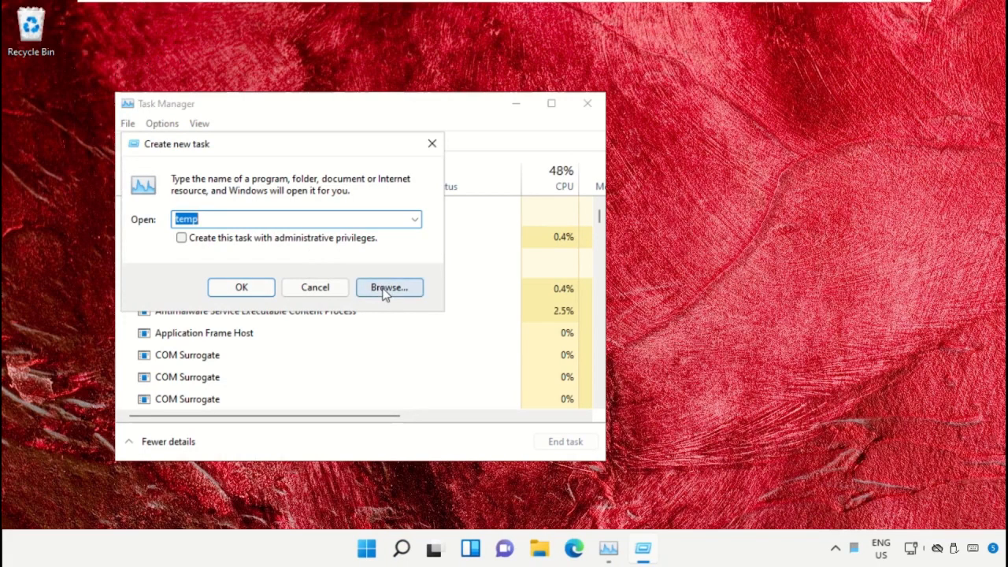
click(389, 287)
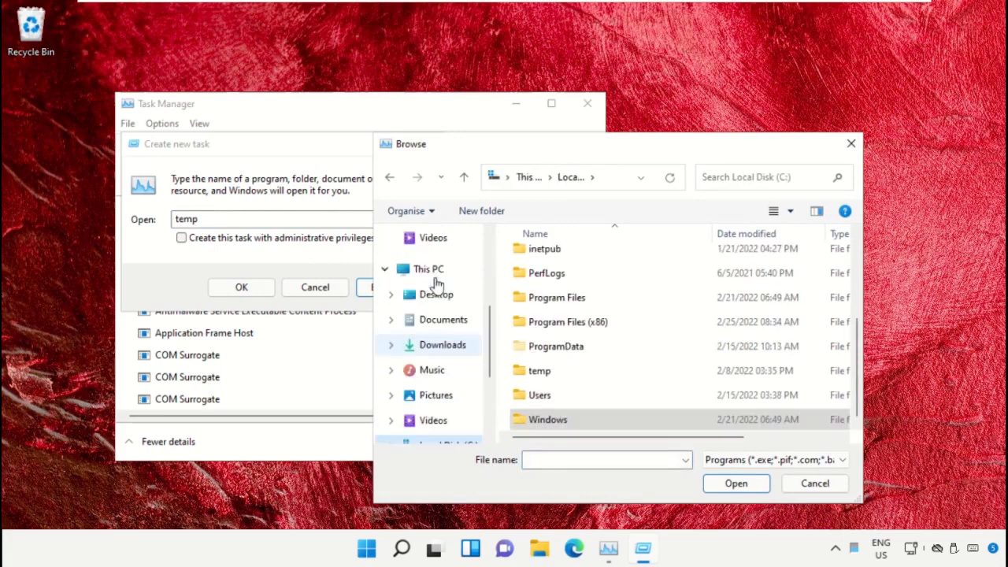
click(429, 268)
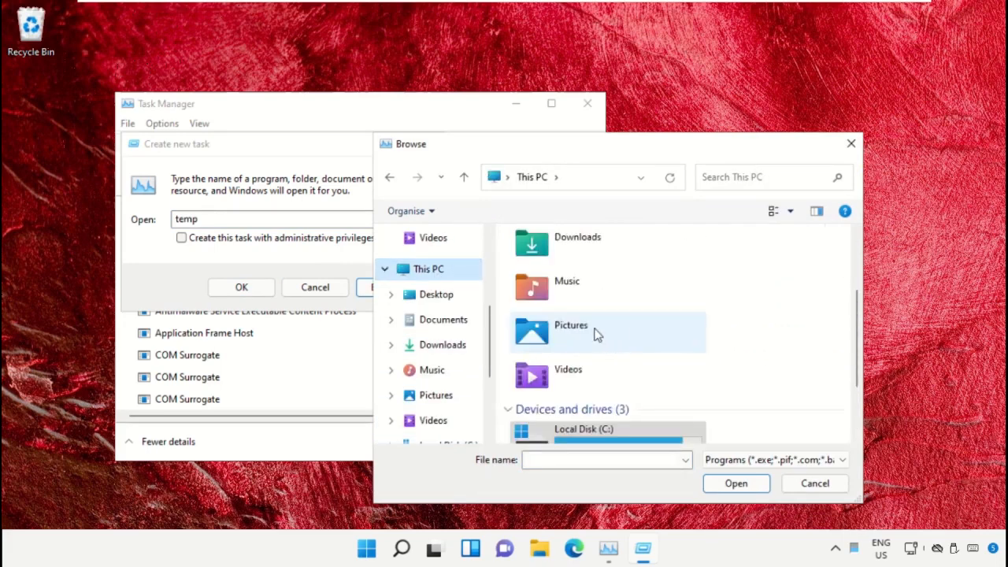
double_click(583, 428)
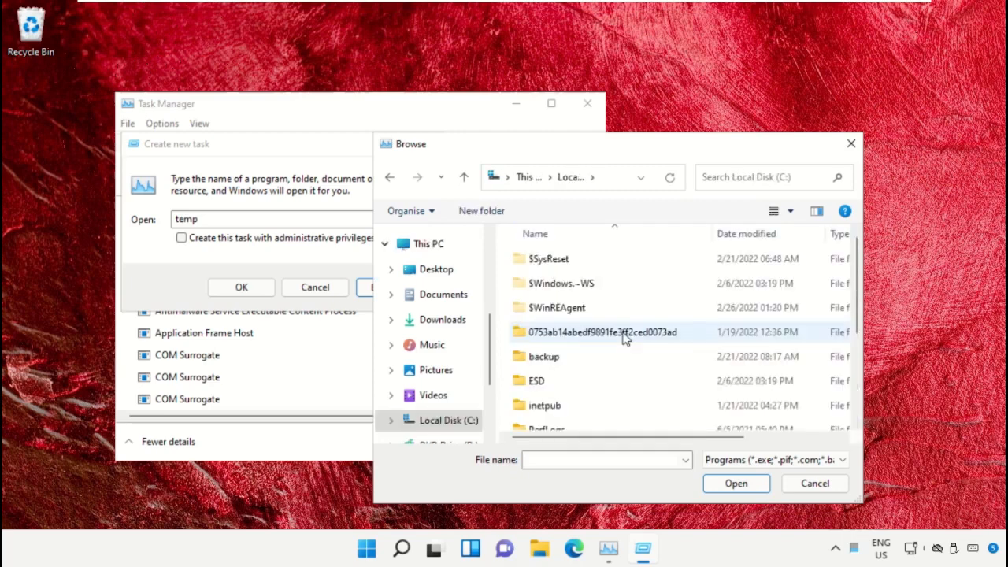
scroll(down, 3)
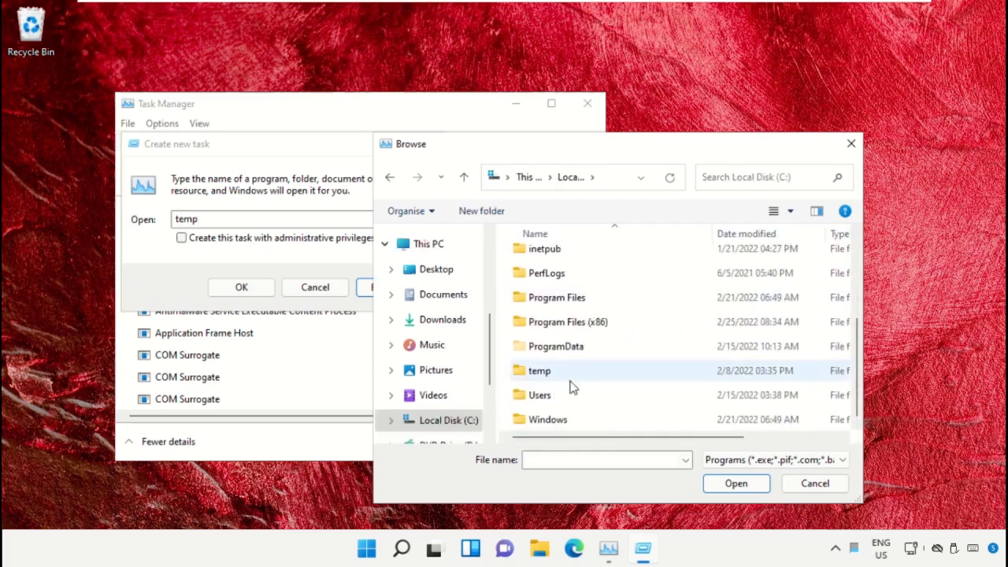
double_click(548, 419)
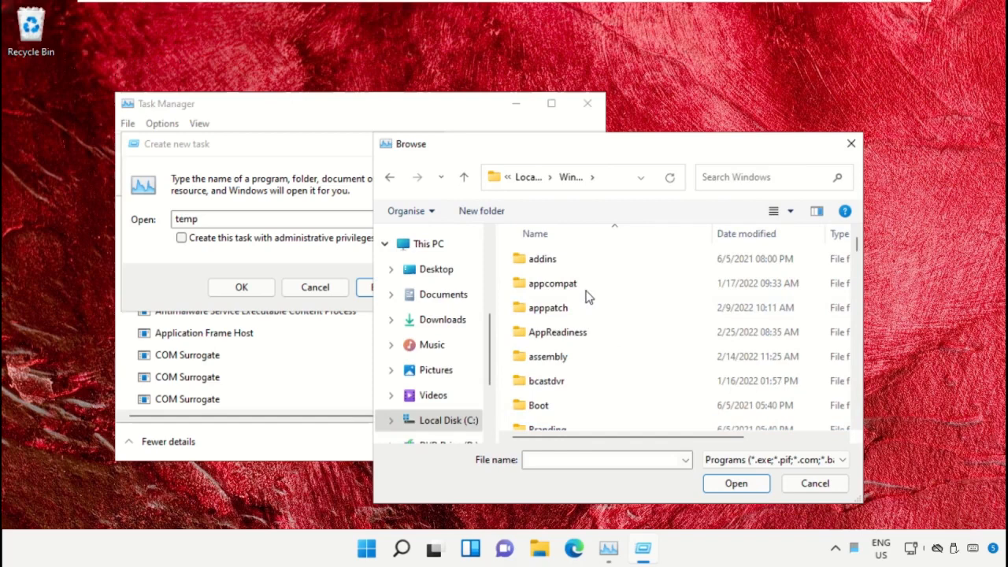
Open the System32 folder and pick cmd.exe as the program to run
scroll(down, 3)
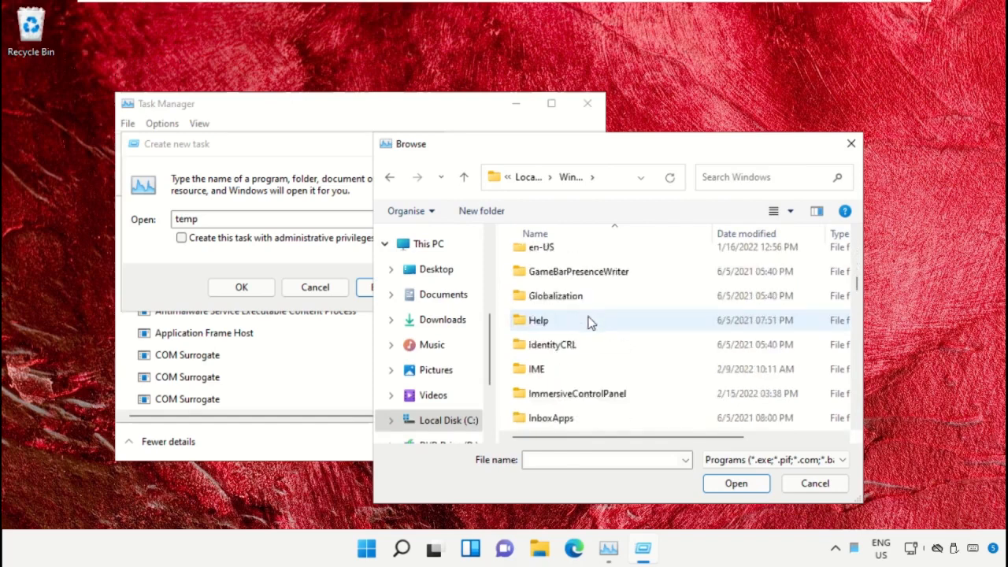
scroll(down, 3)
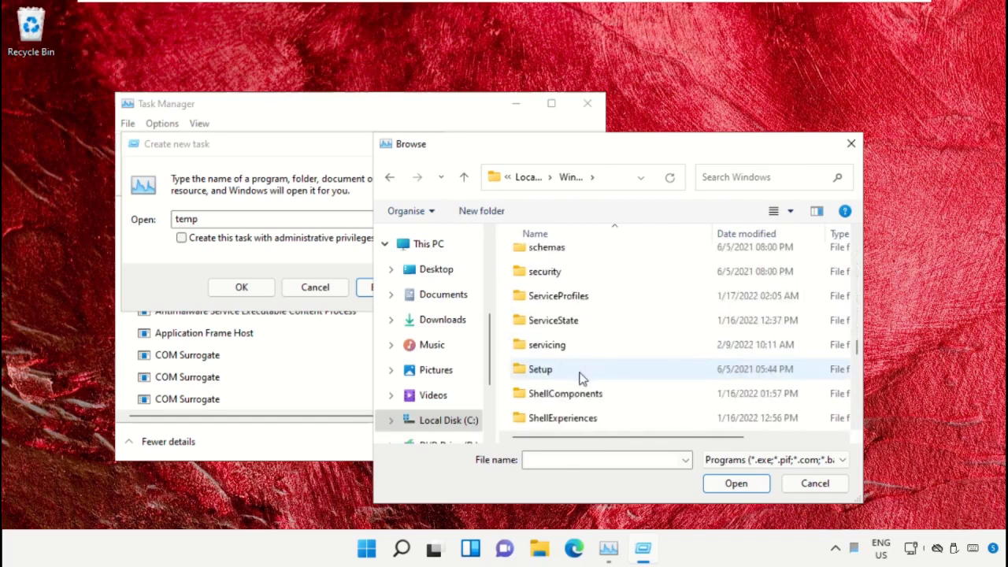
scroll(down, 3)
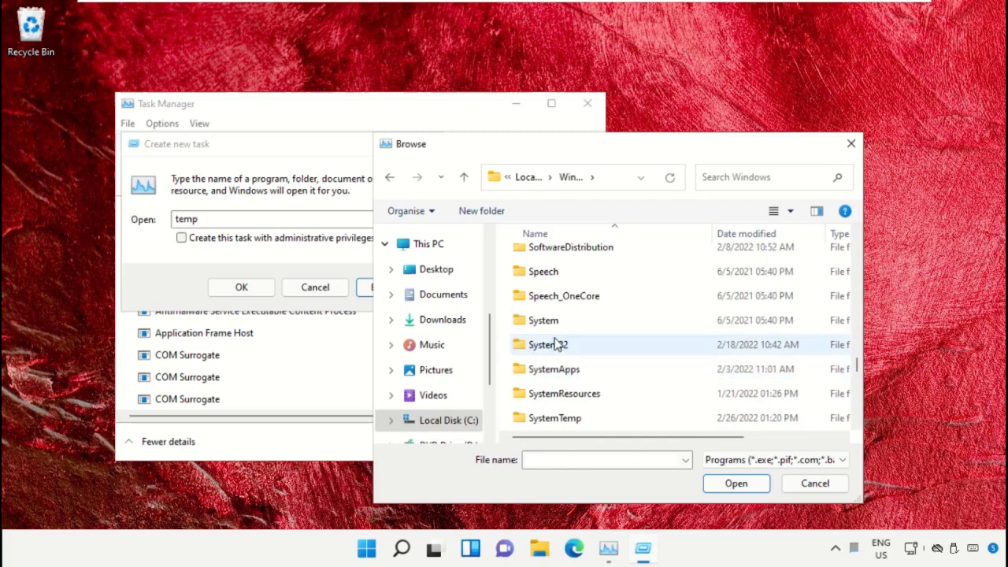
double_click(548, 344)
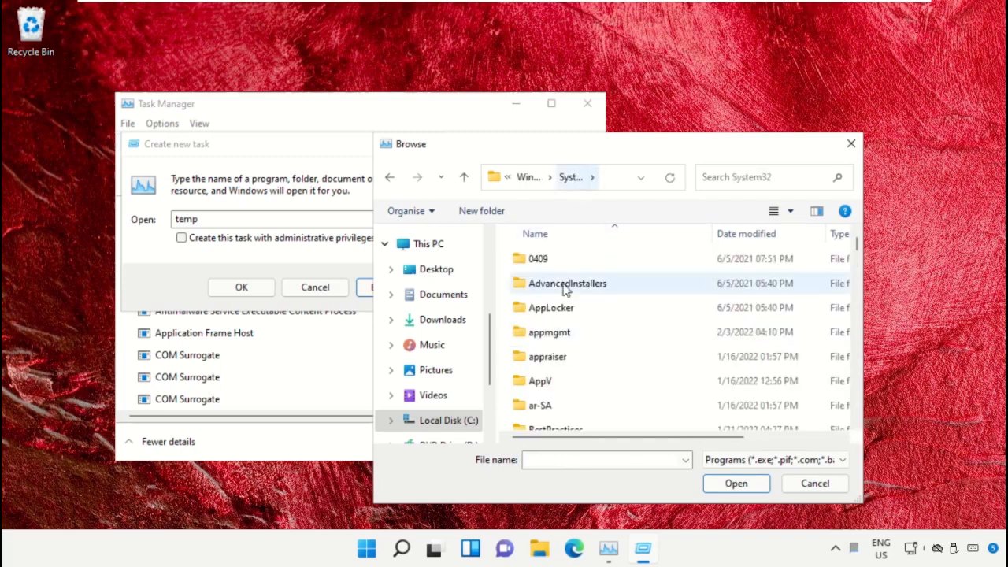
scroll(down, 3)
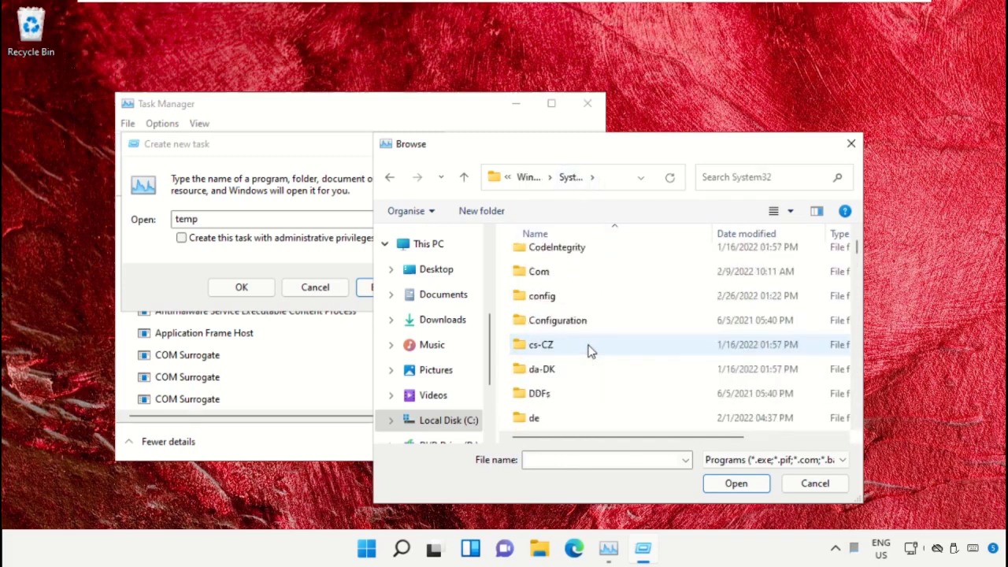
scroll(down, 3)
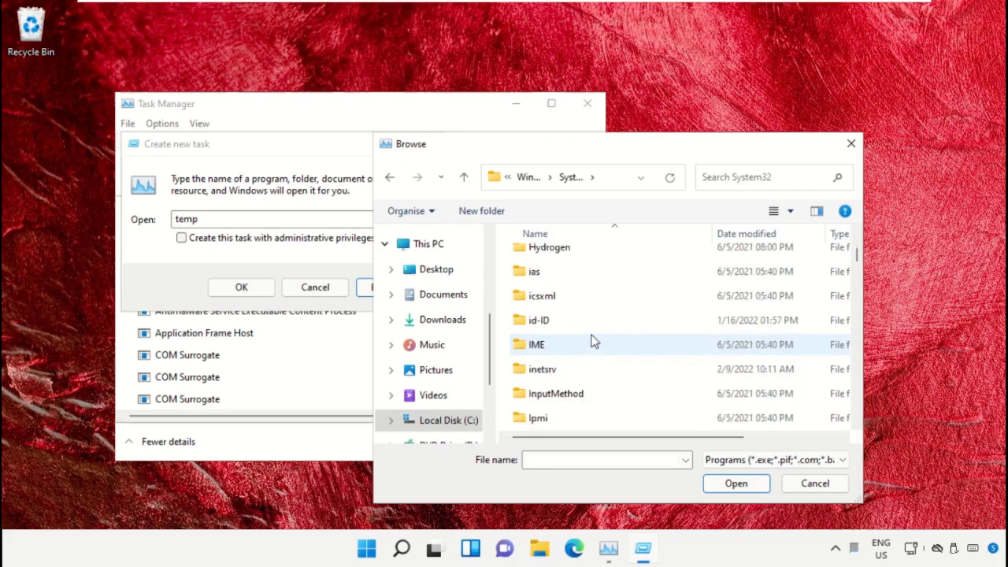
click(546, 330)
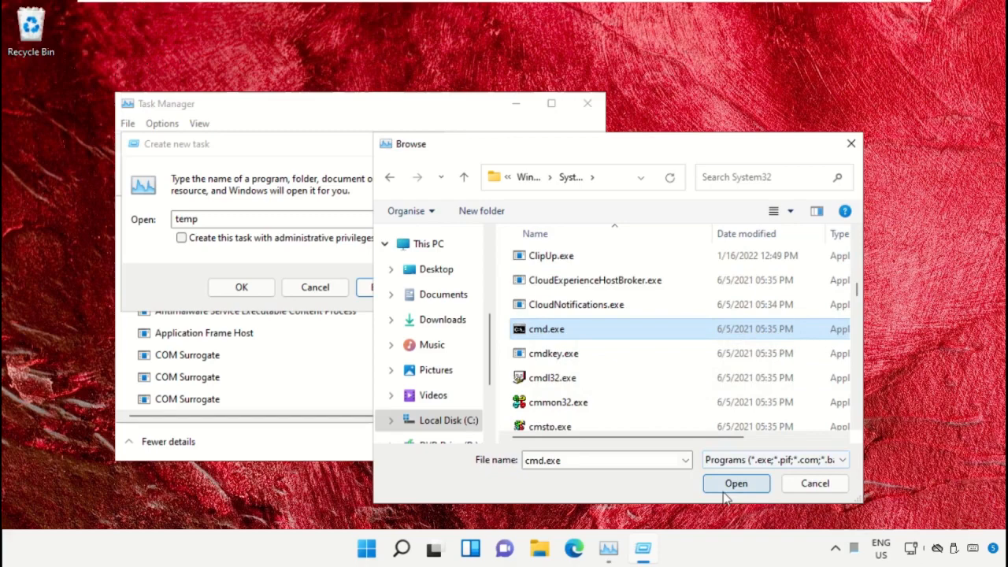
click(735, 483)
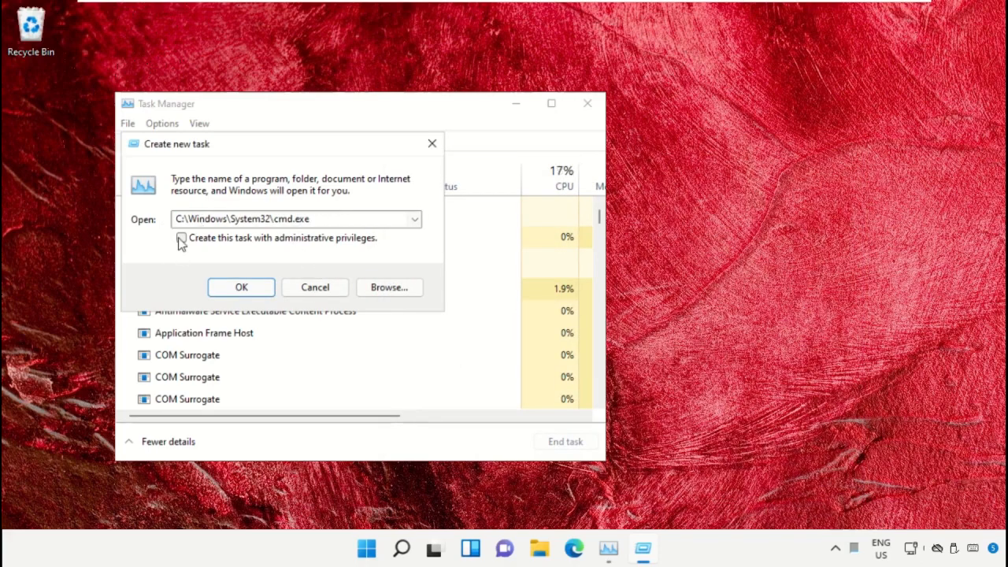
Launch cmd.exe with administrative privileges, then minimize Task Manager
click(181, 238)
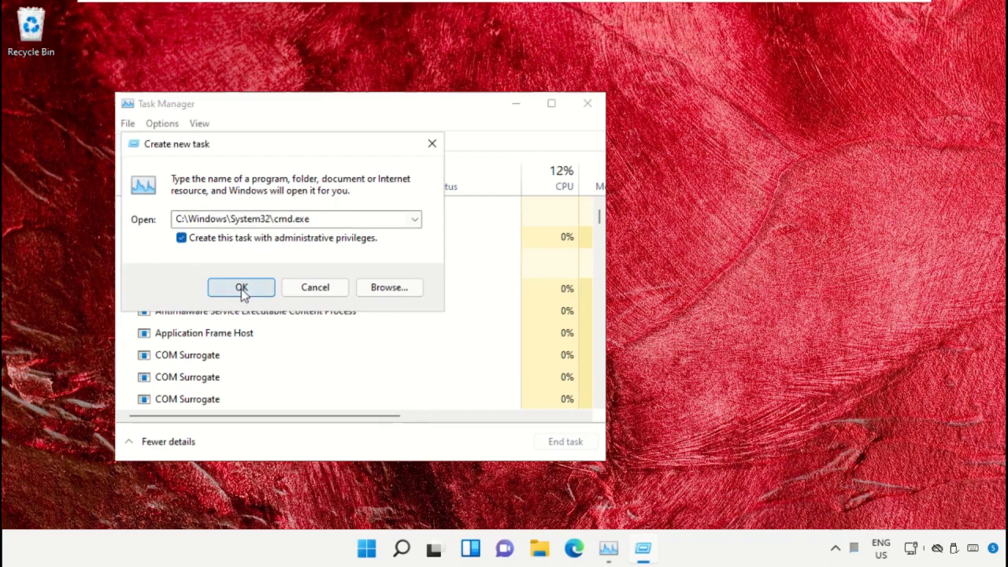
click(241, 287)
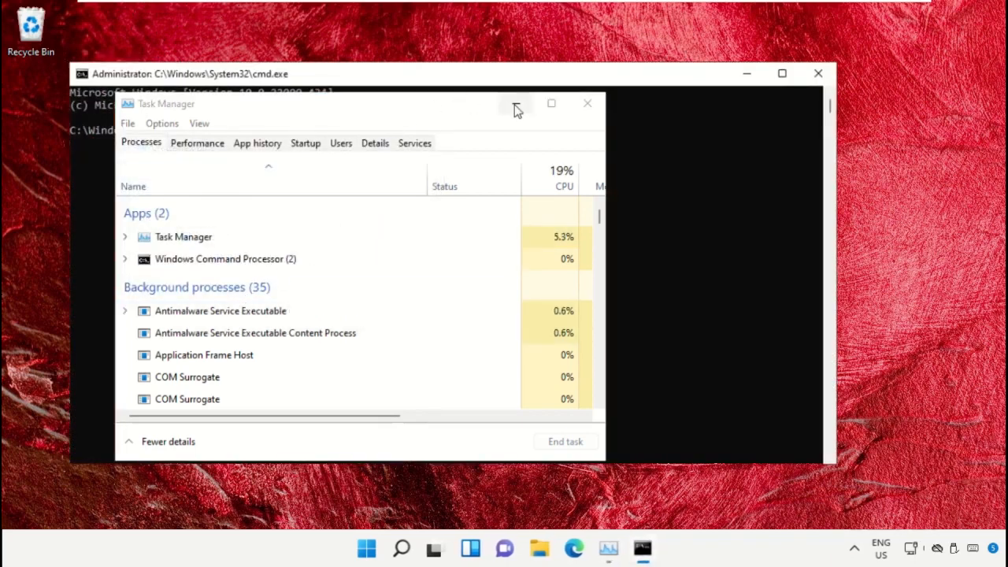
click(587, 103)
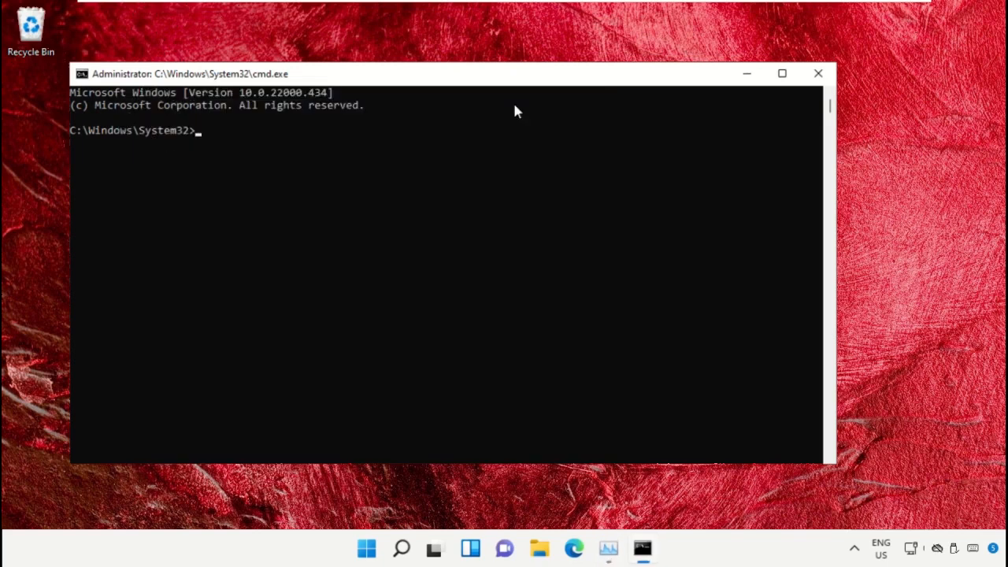
mouse_move(331, 561)
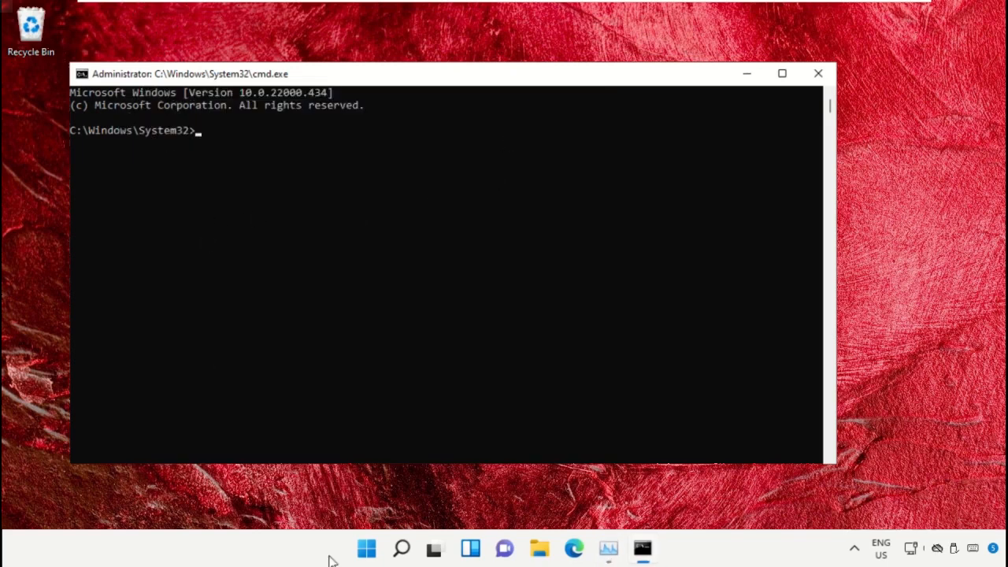
mouse_move(366, 549)
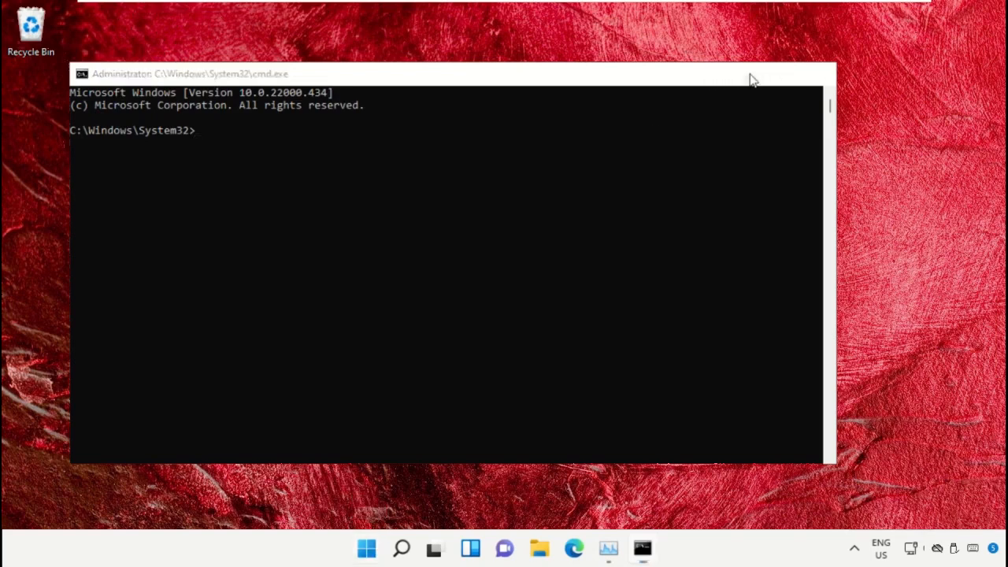
Launch Chrome and go to google.com
click(366, 549)
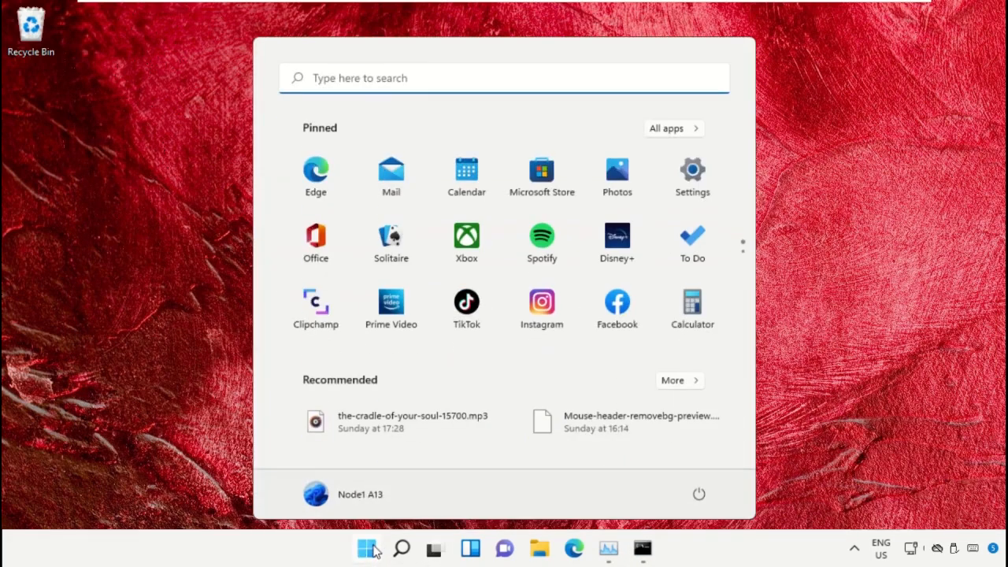
text(Chrome)
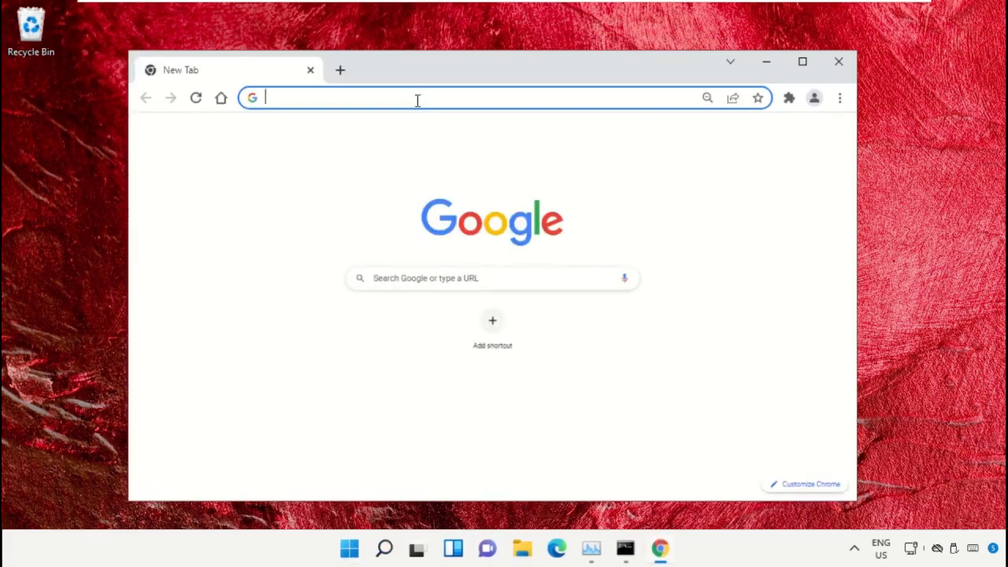
text(google.com)
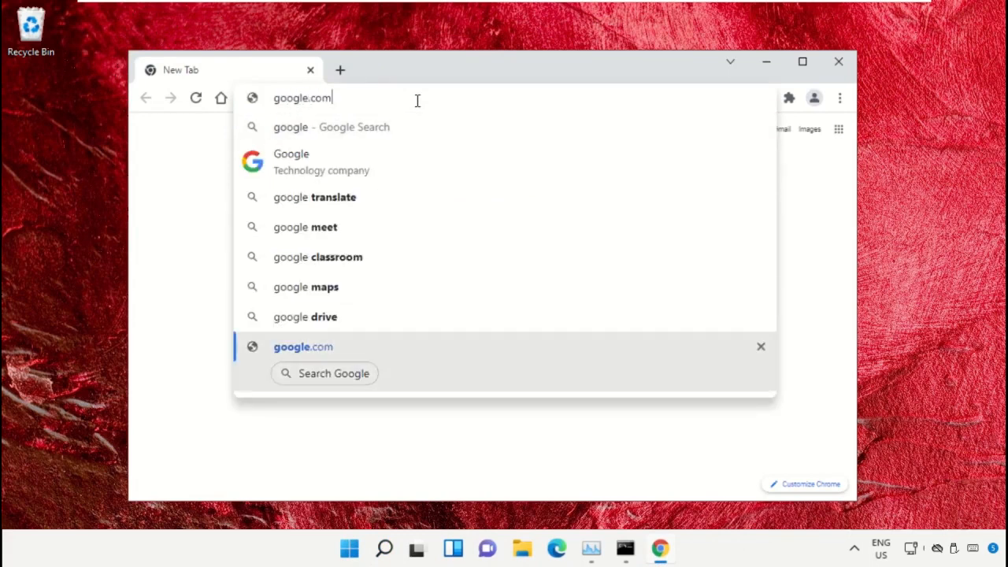
key(Return)
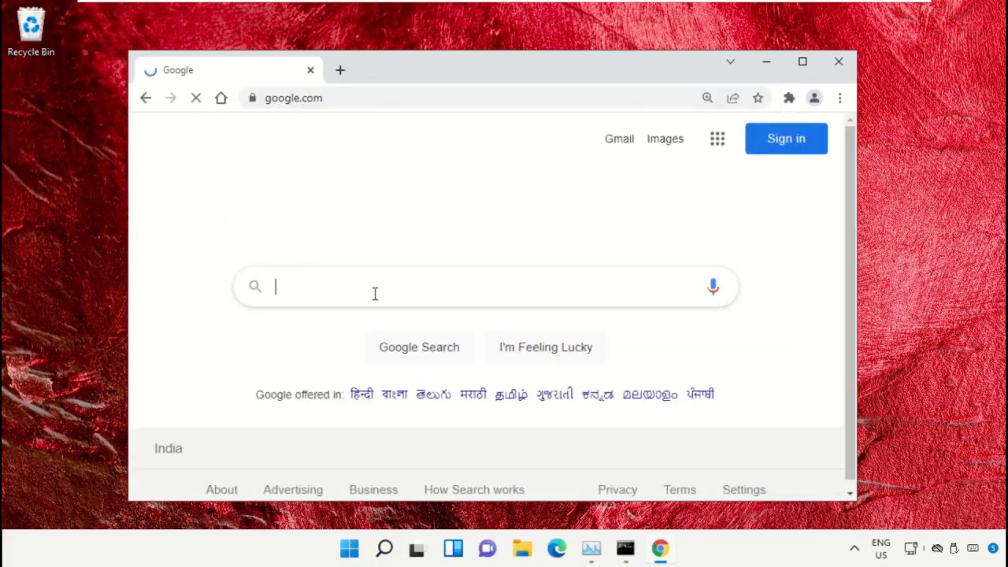
Search Google for 'hows.tech windows commands'
text(hows.tech)
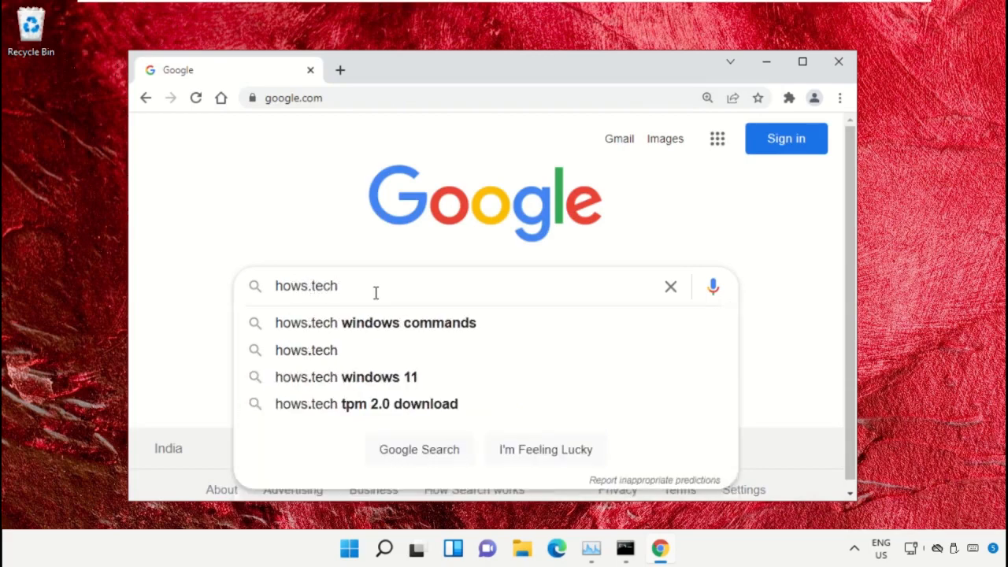
click(375, 322)
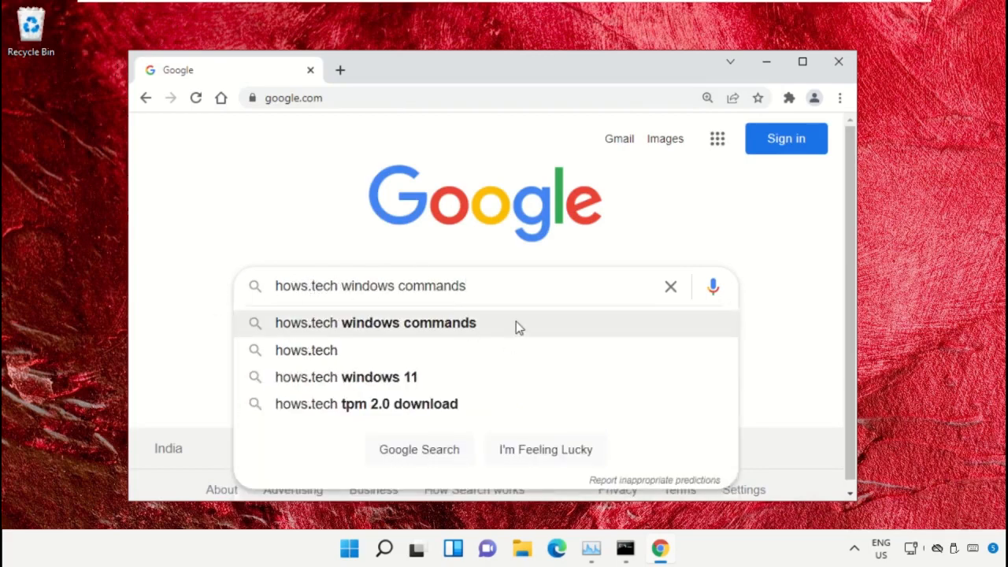
click(375, 323)
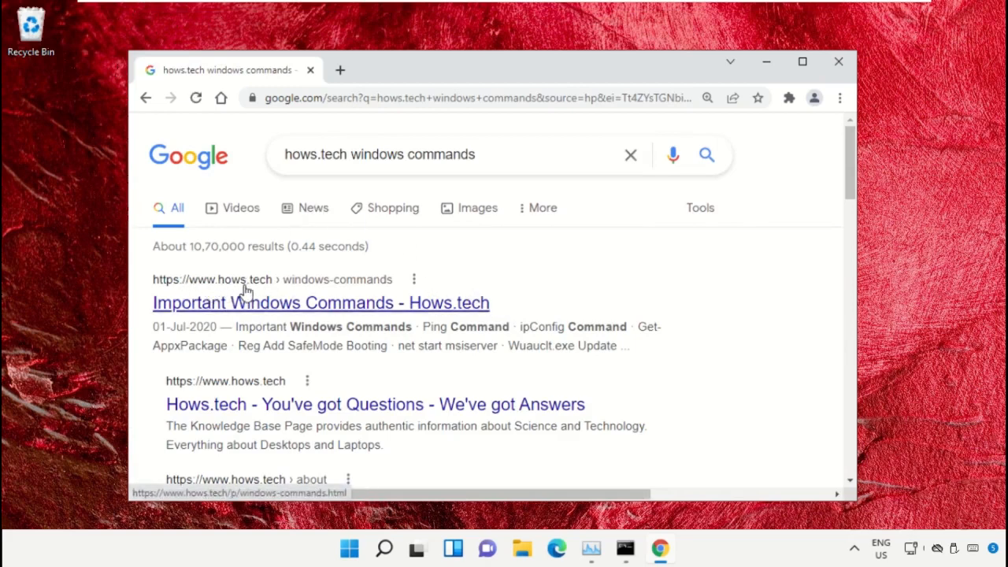
Open the 'Important Windows Commands - Hows.tech' guide and scroll to its SFC section
click(320, 303)
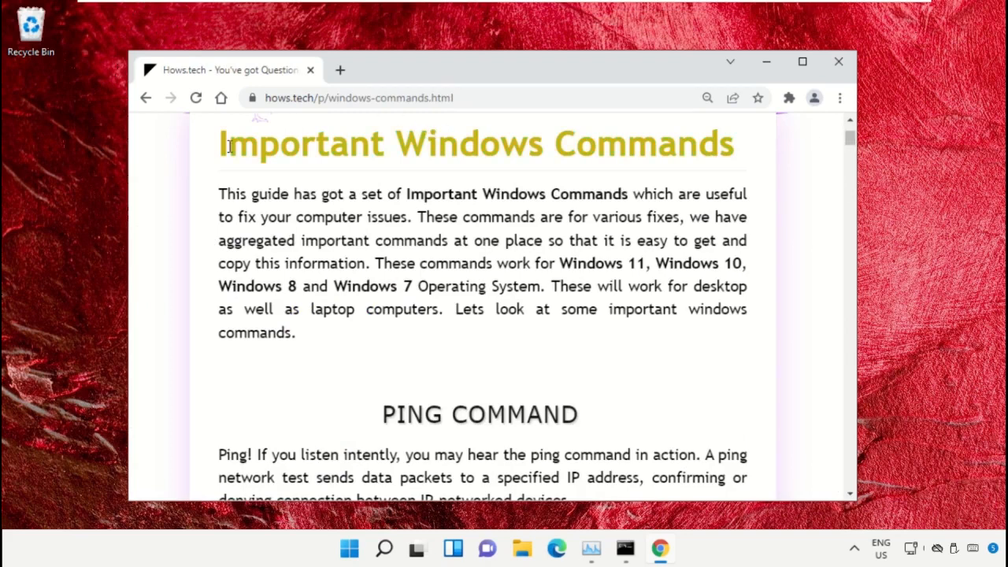
triple_click(475, 143)
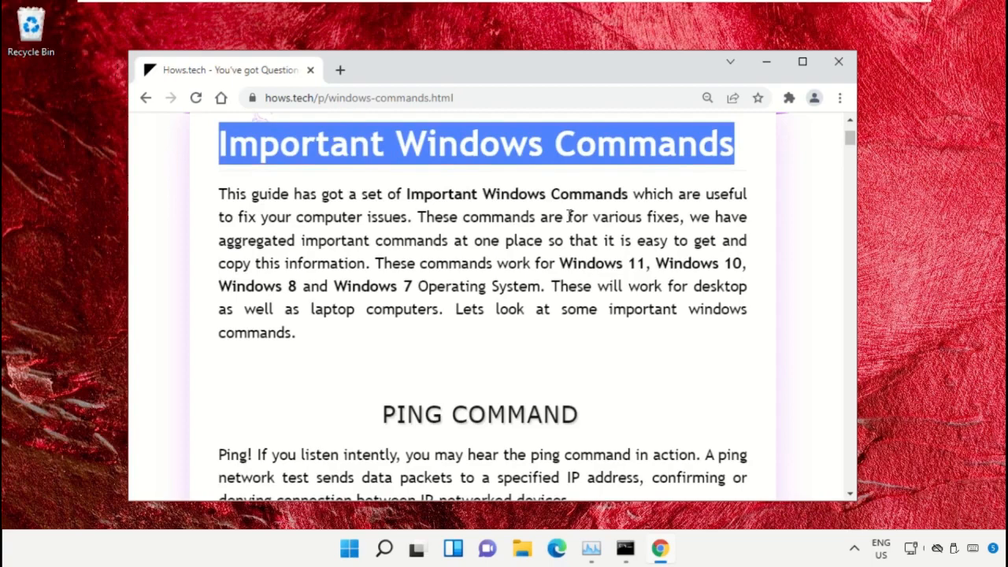
scroll(down, 3)
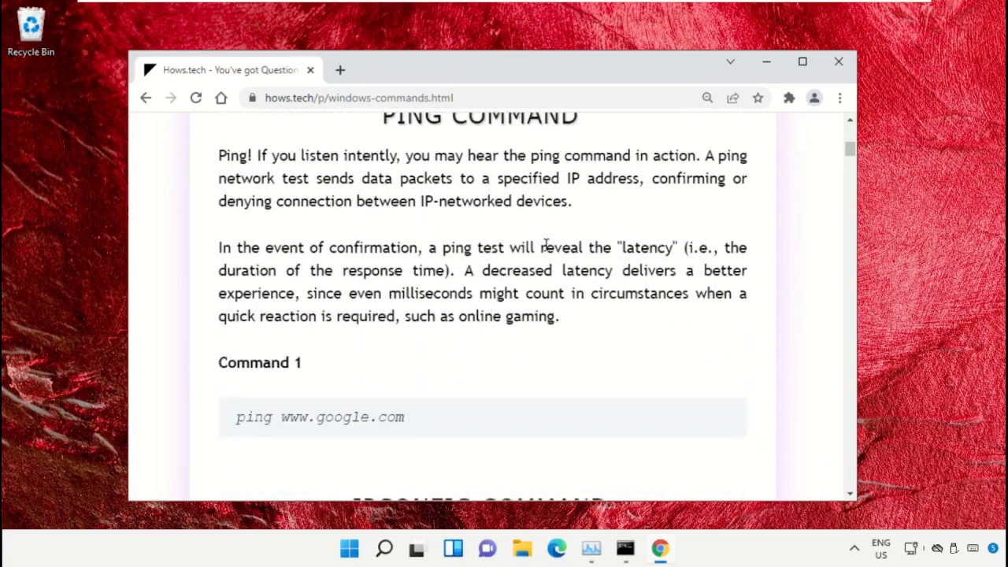
scroll(down, 3)
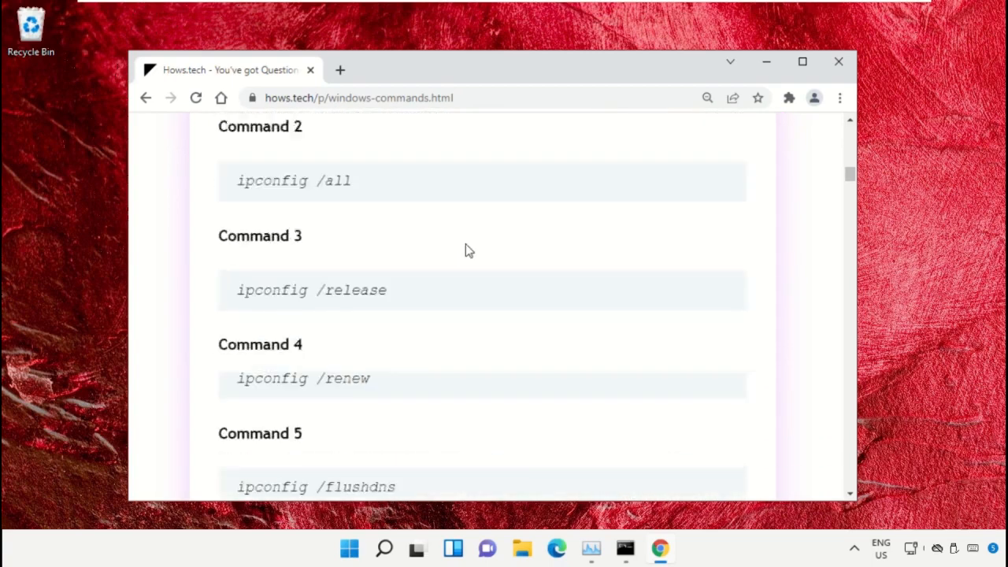
scroll(down, 3)
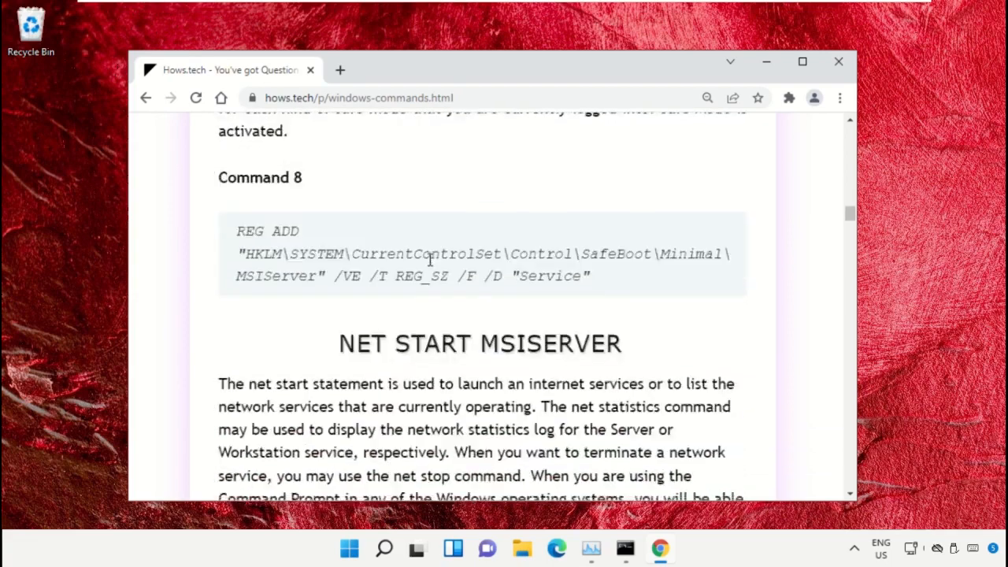
scroll(down, 3)
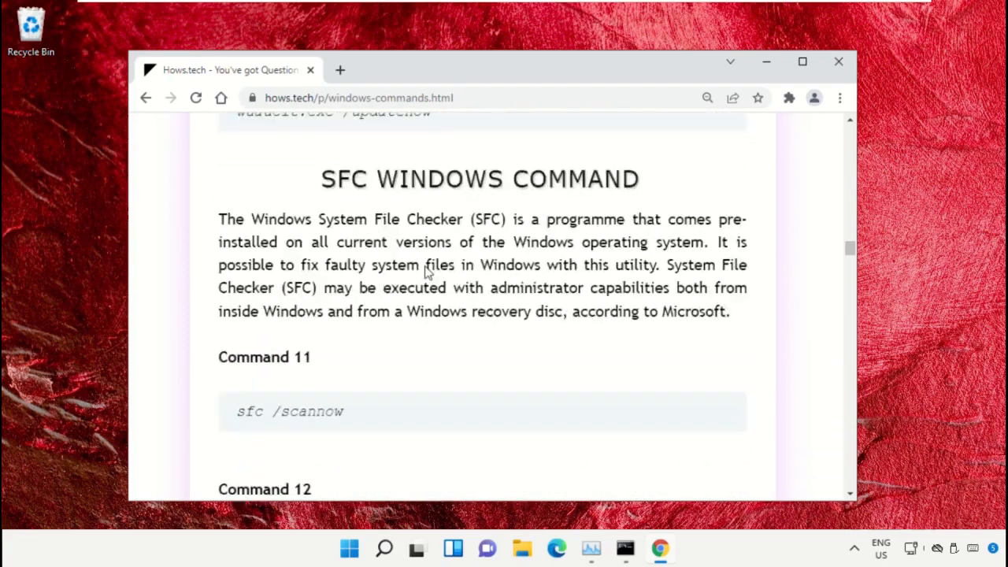
scroll(down, 3)
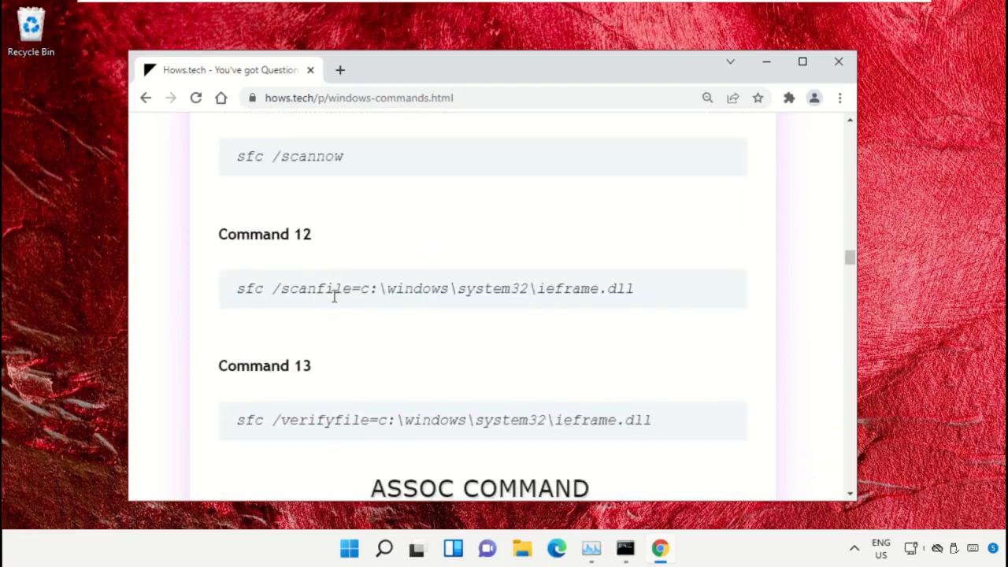
Copy Command 12, the sfc scanfile line, and return to Command Prompt
triple_click(433, 288)
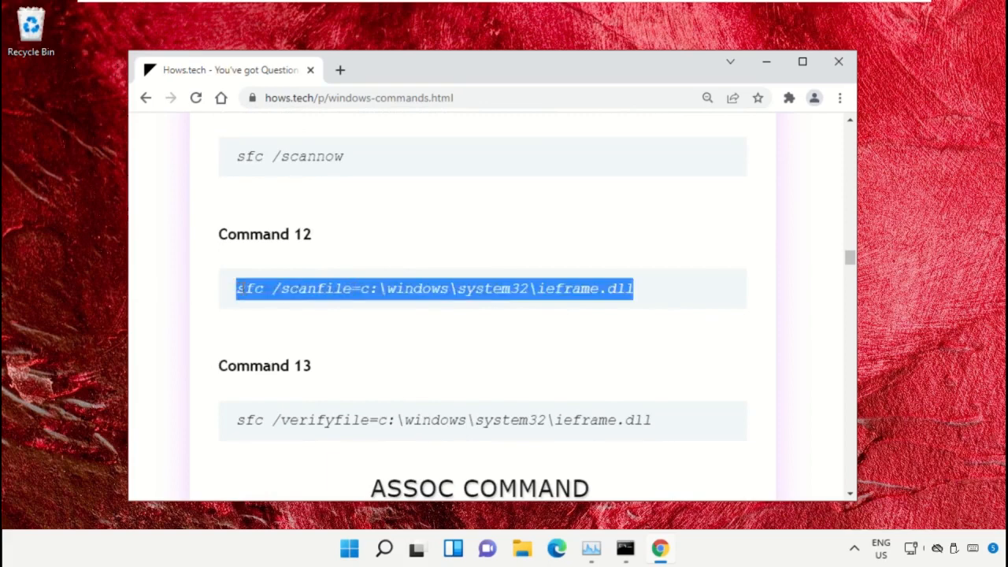
click(472, 288)
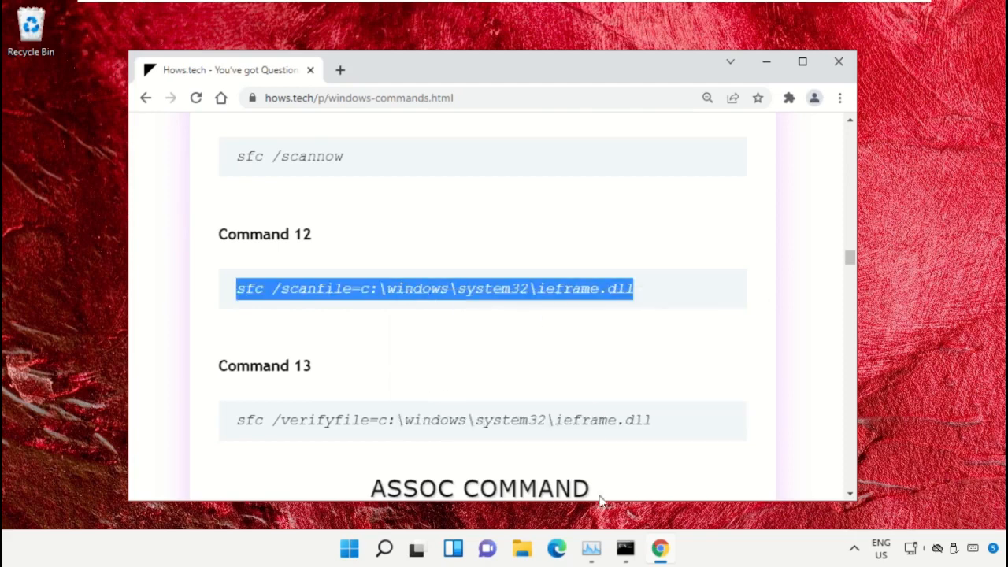
click(625, 548)
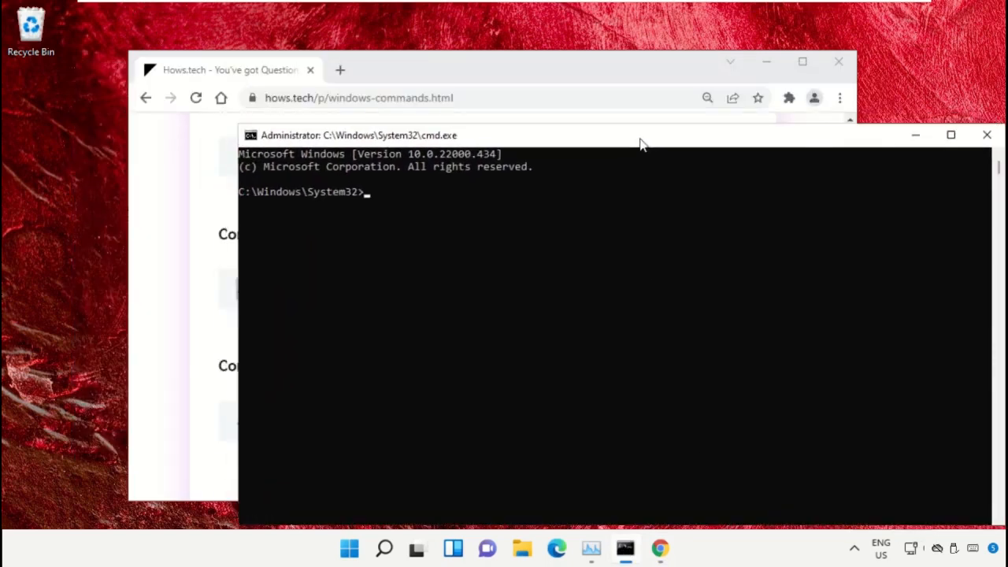
Run sfc /scanfile and /verifyfile on c:\windows\system32\ieframe.dll
drag(642, 135, 504, 84)
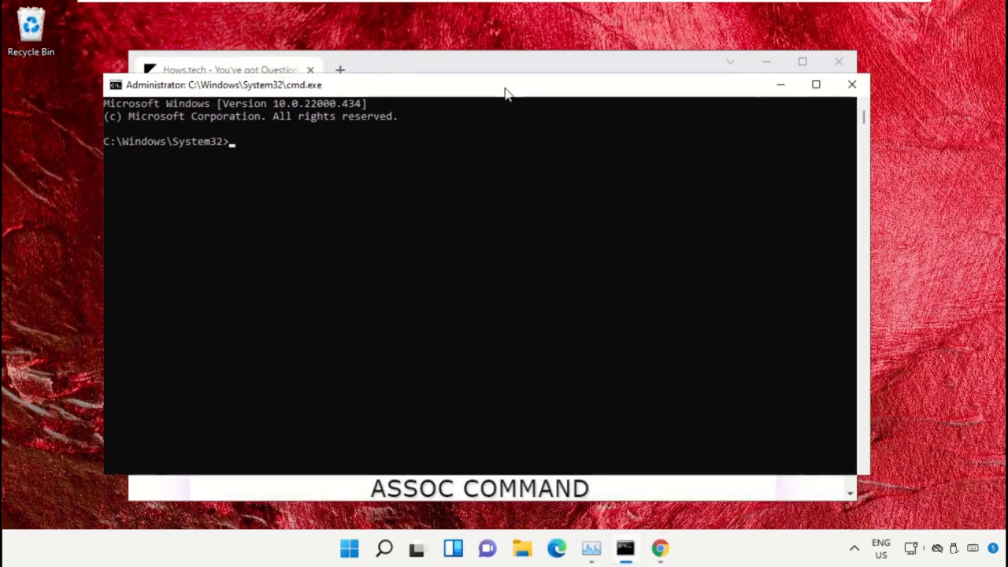
text(sfc /scanfile=c:\windows\system32\ieframe.dll)
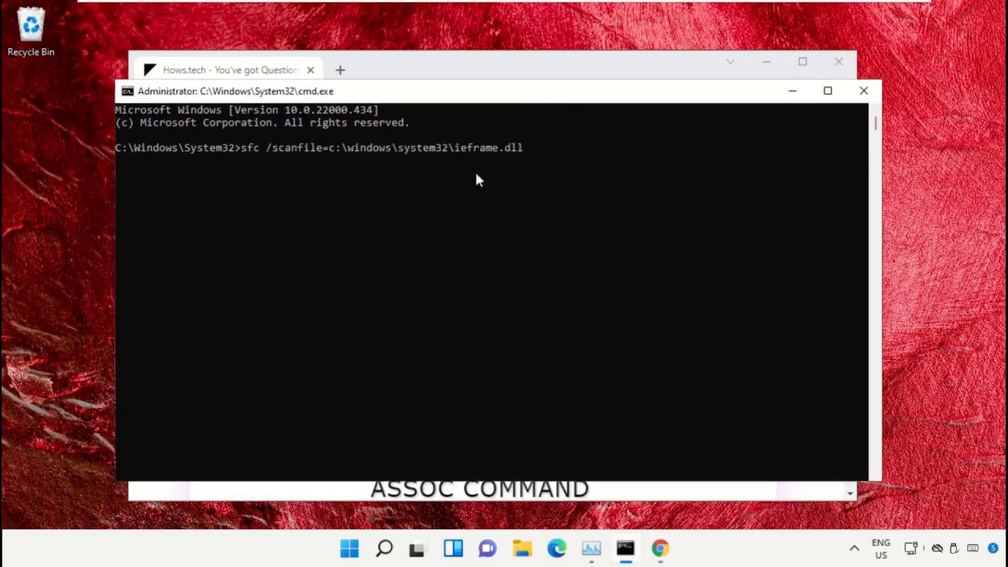
mouse_move(331, 77)
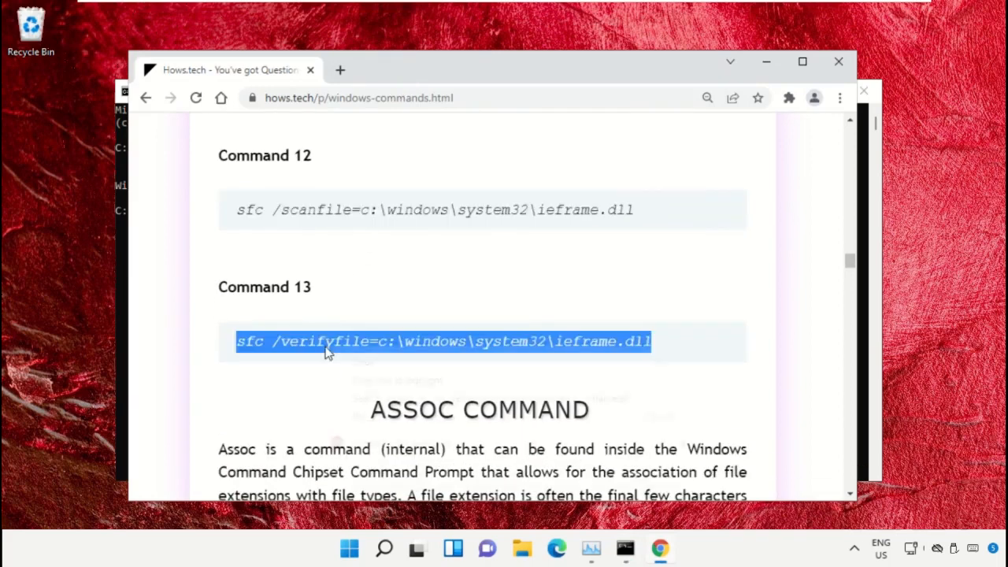
mouse_move(624, 546)
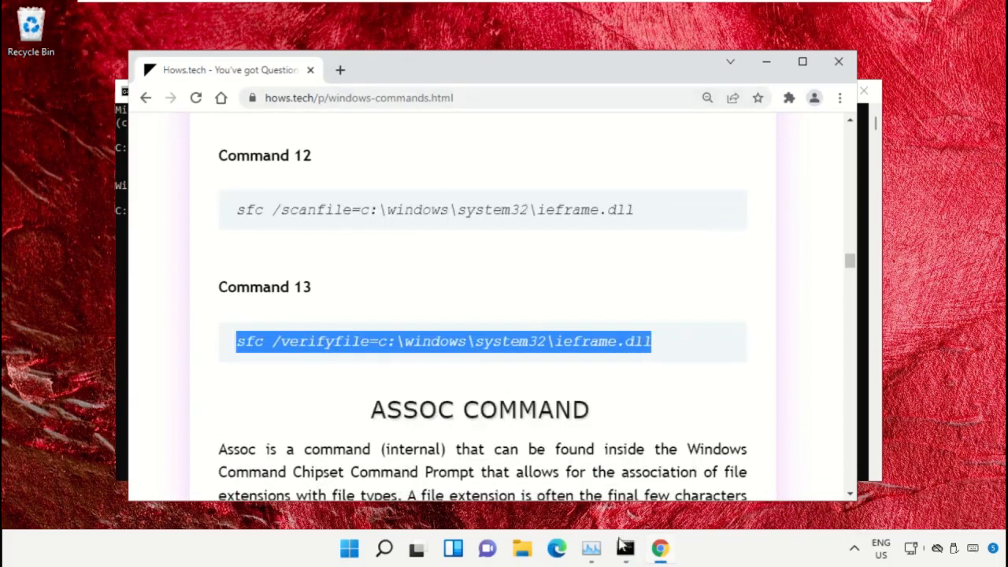
click(624, 548)
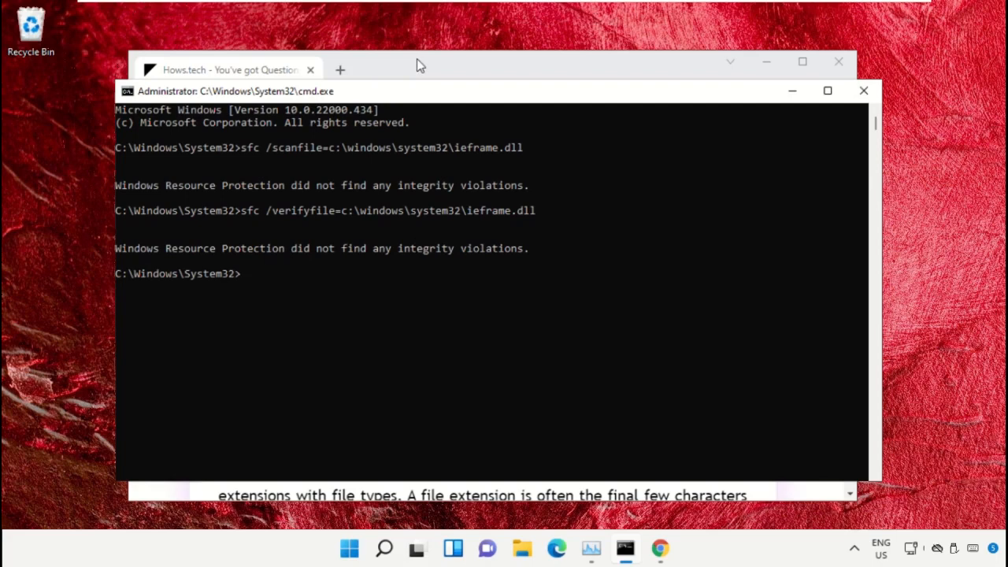
mouse_move(442, 67)
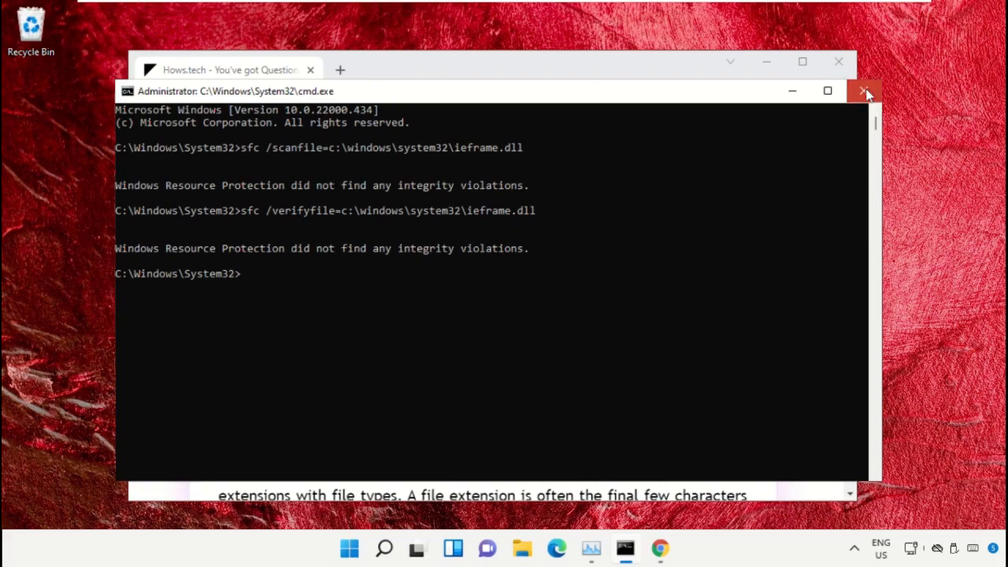
Close the Command Prompt window and minimise Chrome
click(864, 90)
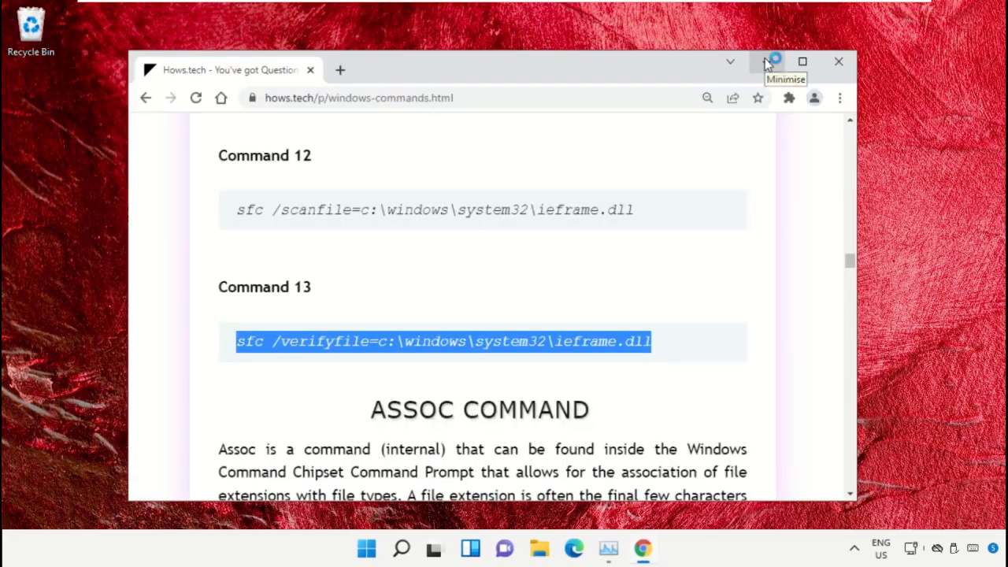
click(771, 61)
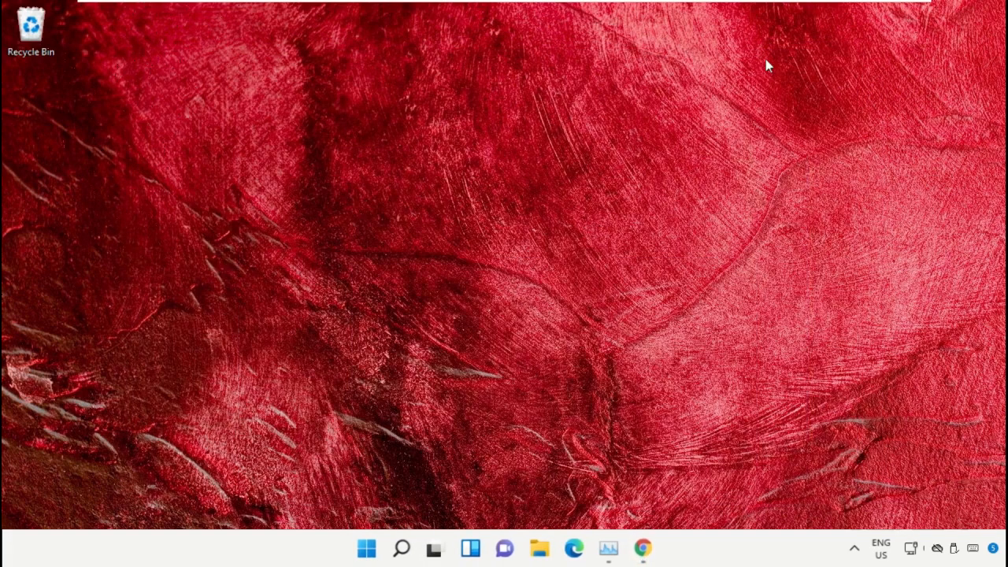
mouse_move(622, 195)
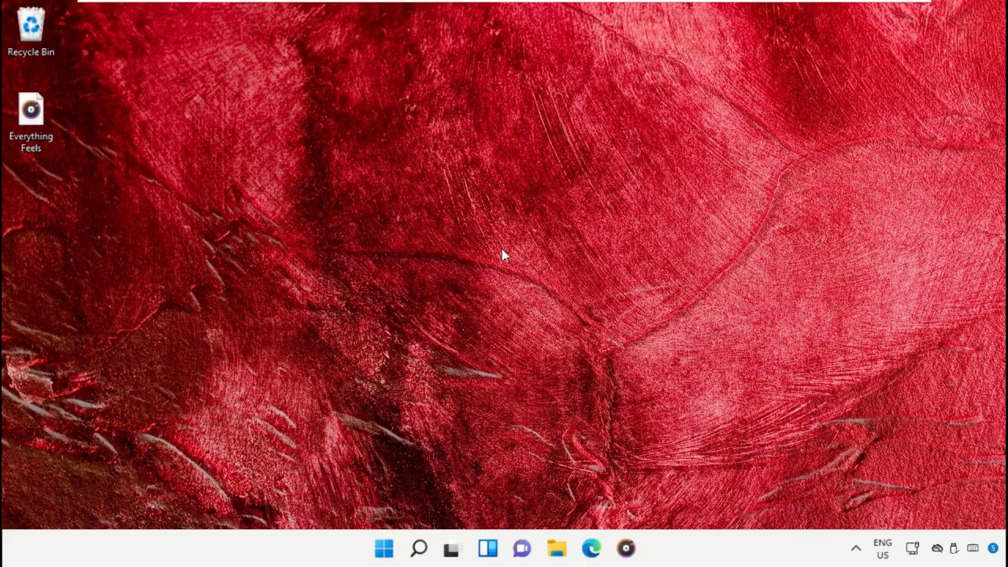
mouse_move(497, 244)
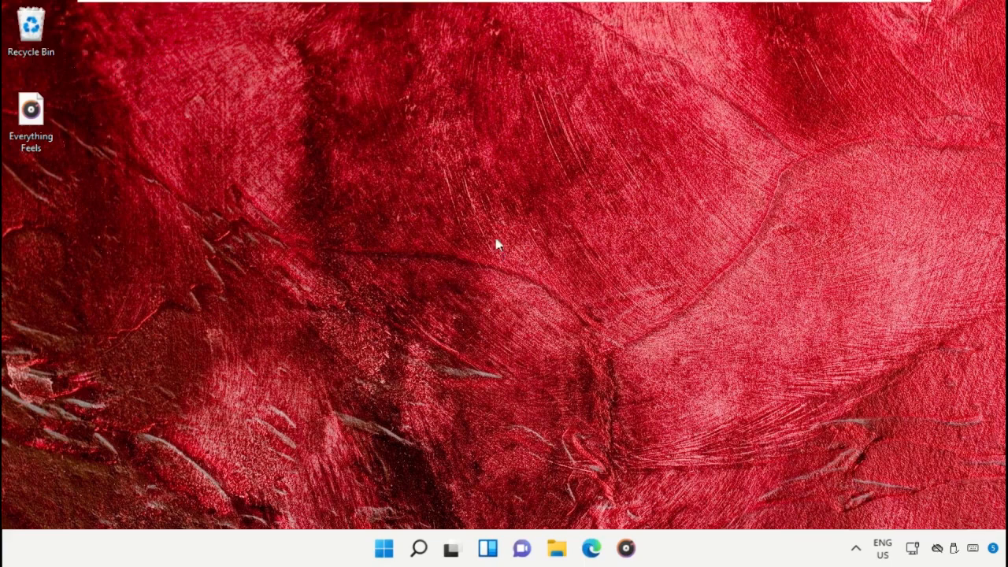
Search Windows for 'Registry Editor' and launch it
click(418, 548)
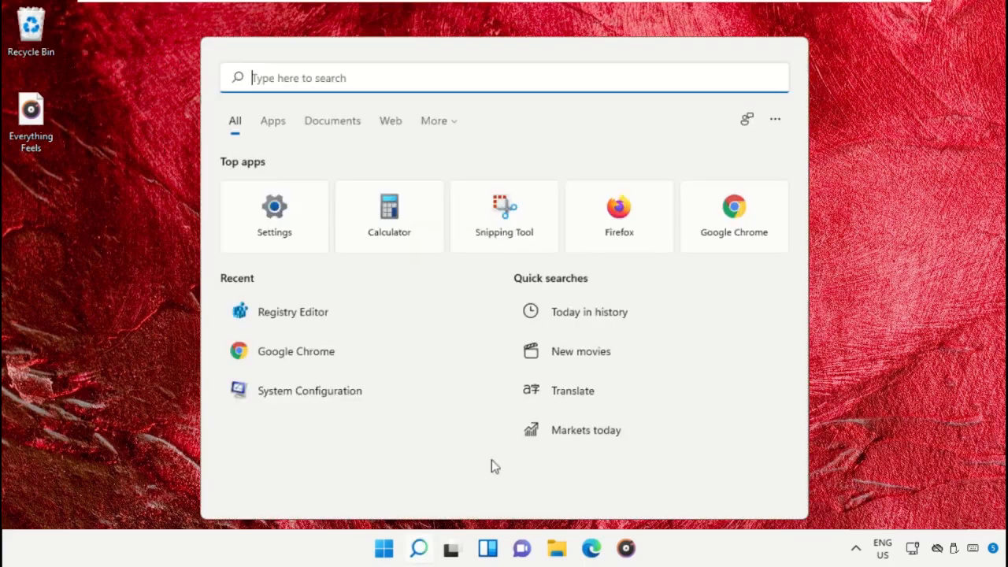
text(Registry Editor)
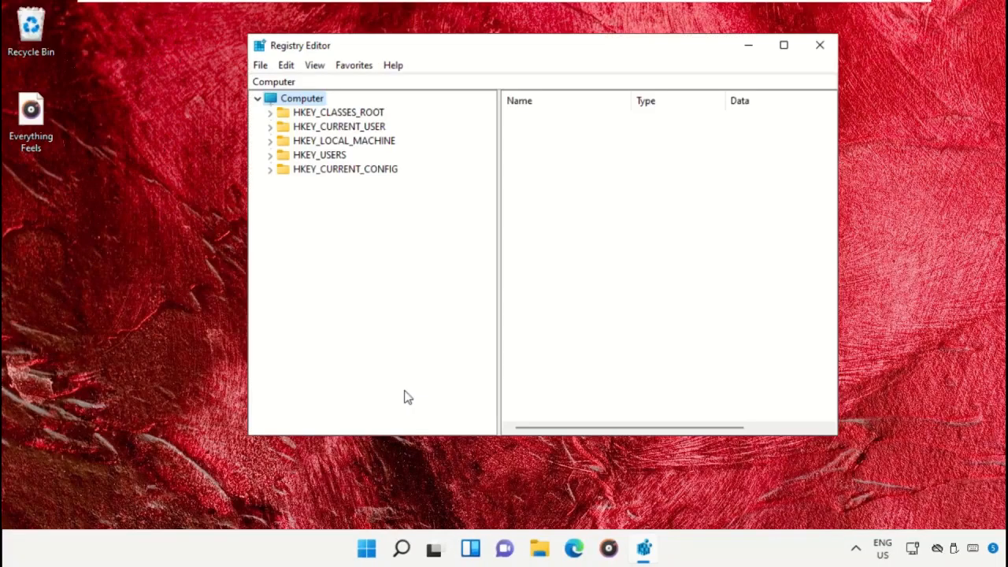
Navigate to HKEY_LOCAL_MACHINE\SOFTWARE\Microsoft\Windows\CurrentVersion\Shell\Update\Packages
click(343, 140)
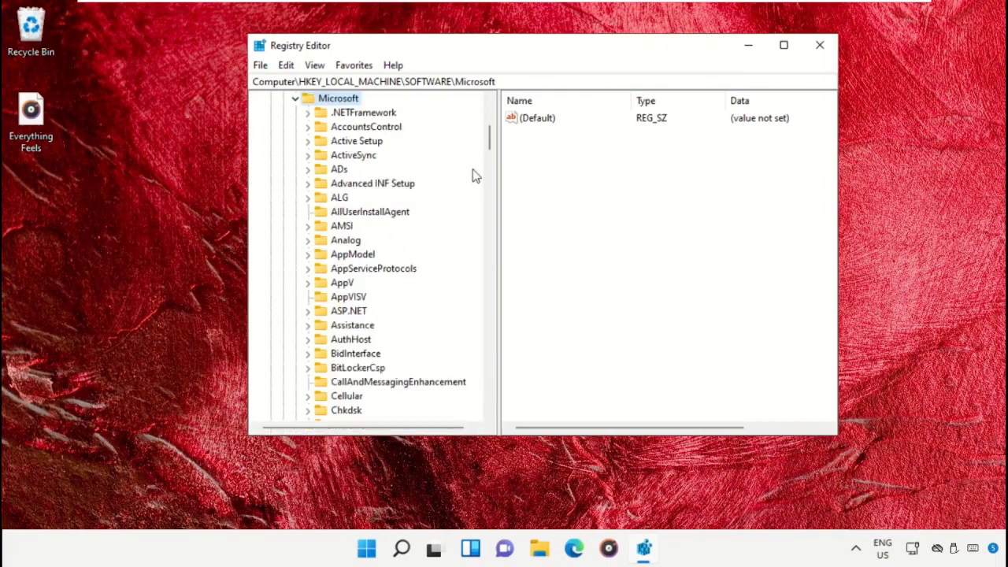
scroll(down, 3)
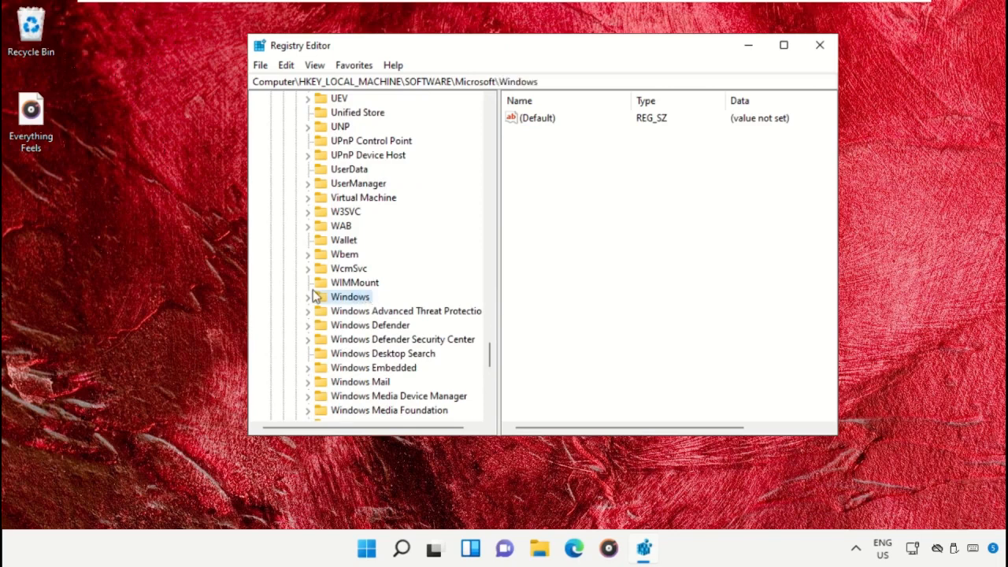
click(307, 296)
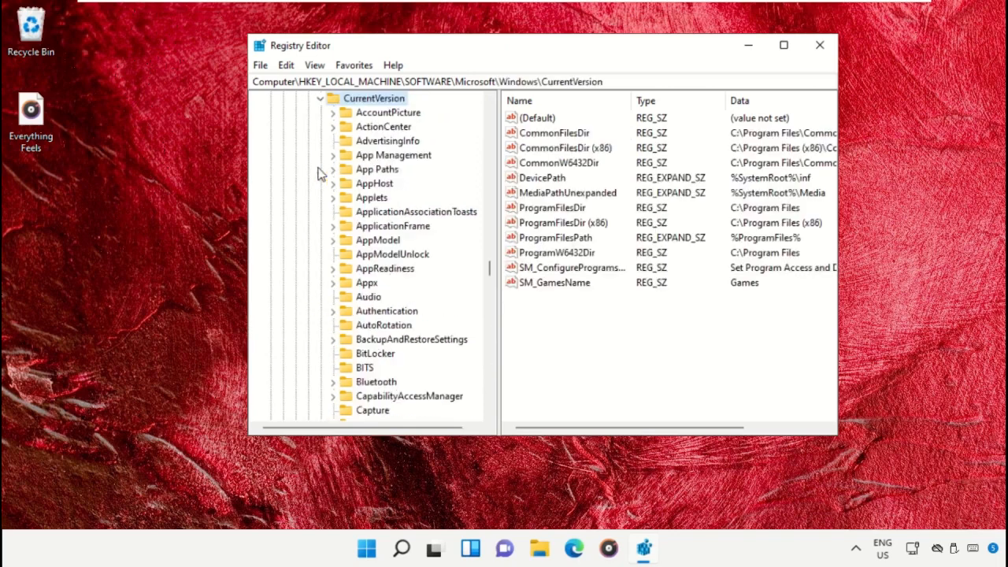
scroll(down, 3)
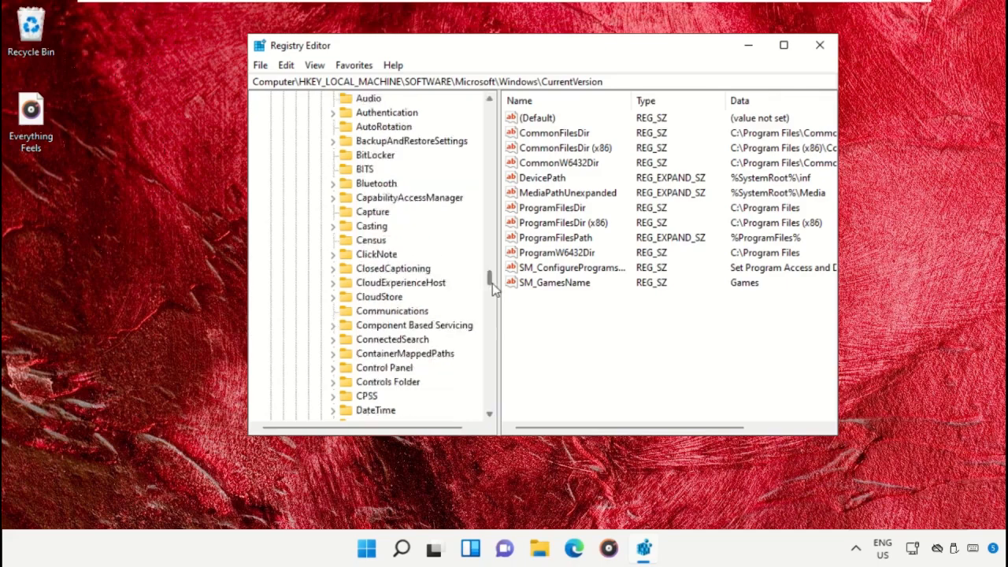
scroll(down, 3)
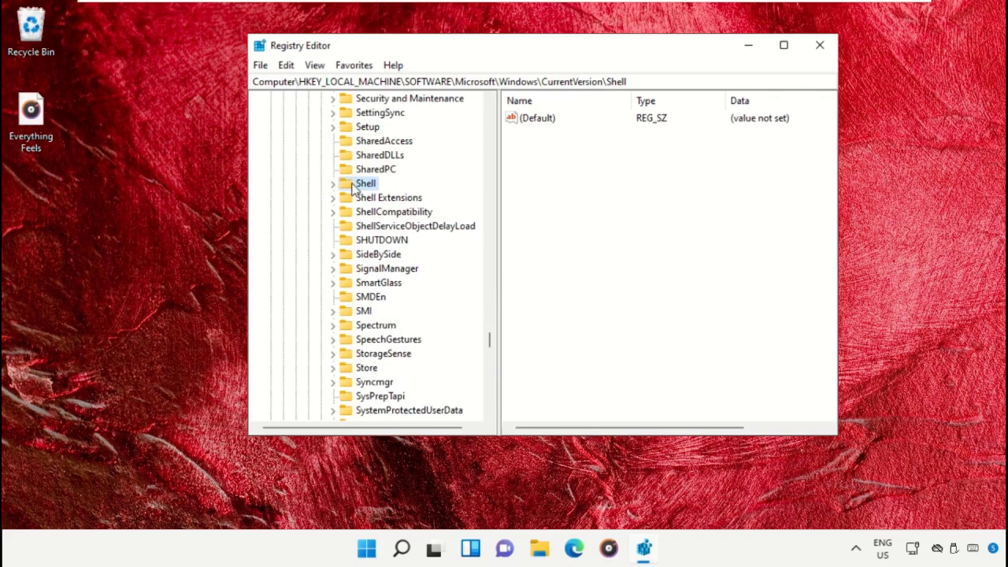
click(333, 183)
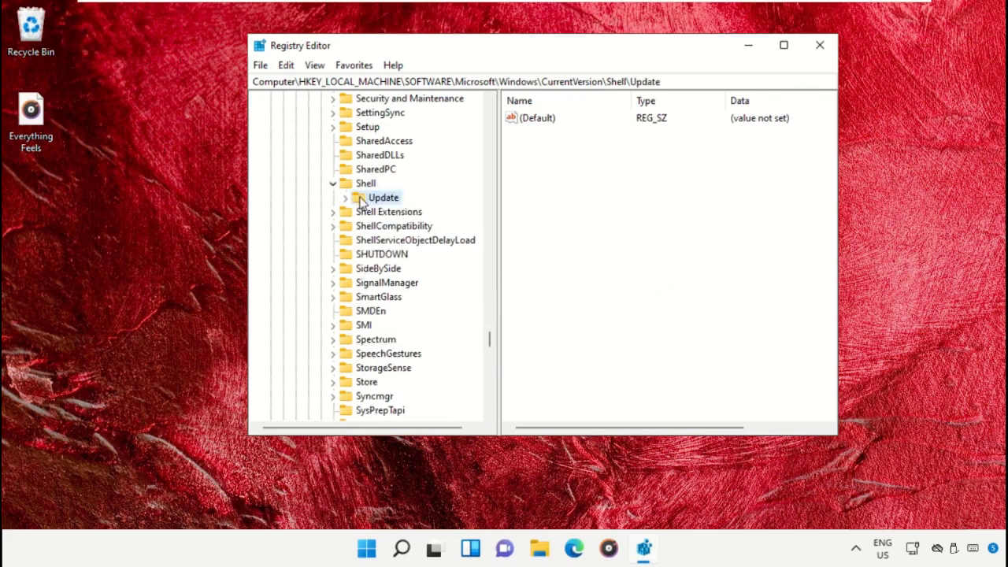
click(333, 197)
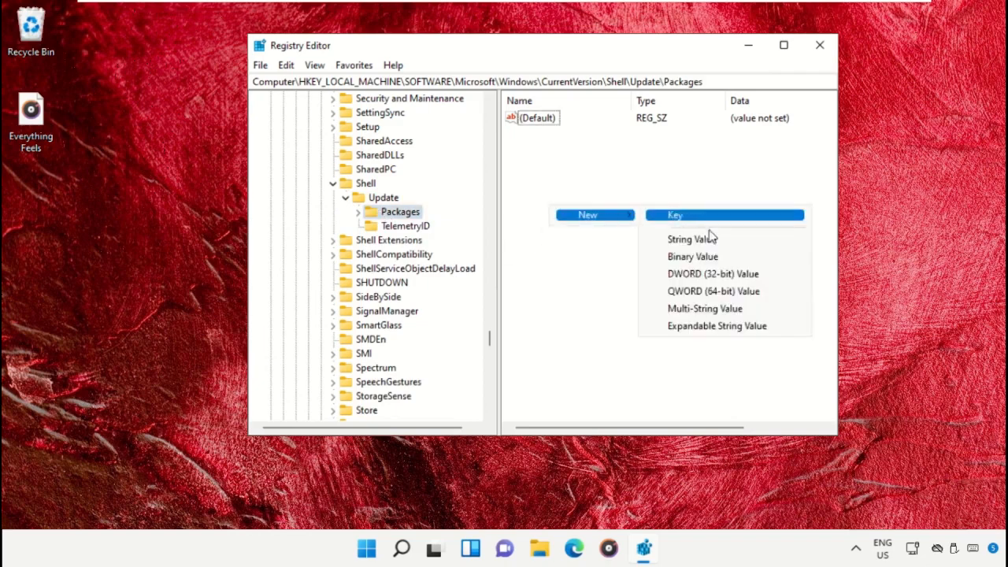
Create a new DWORD (32-bit) value named UndockingDisabled in Packages
click(712, 273)
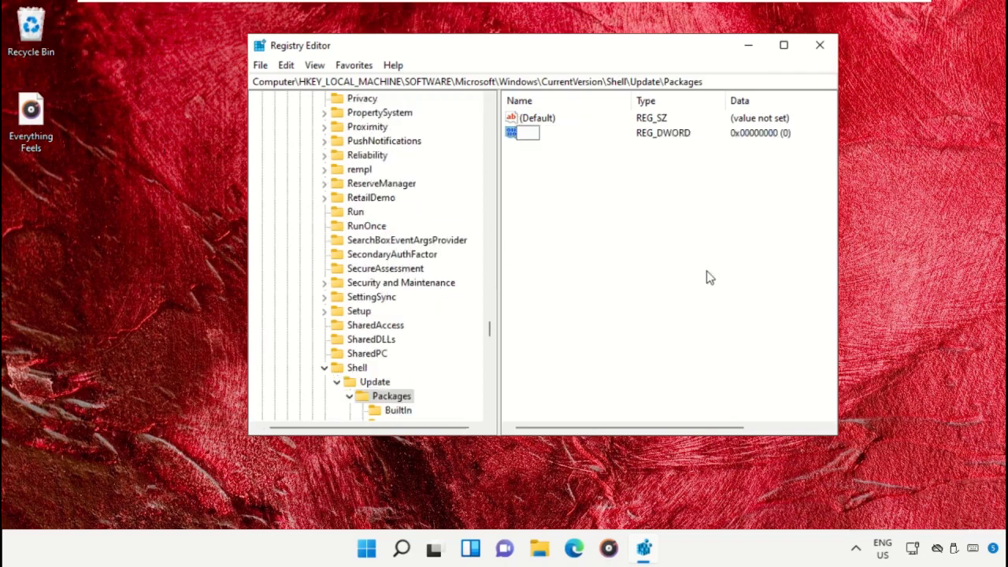
text(Undockin)
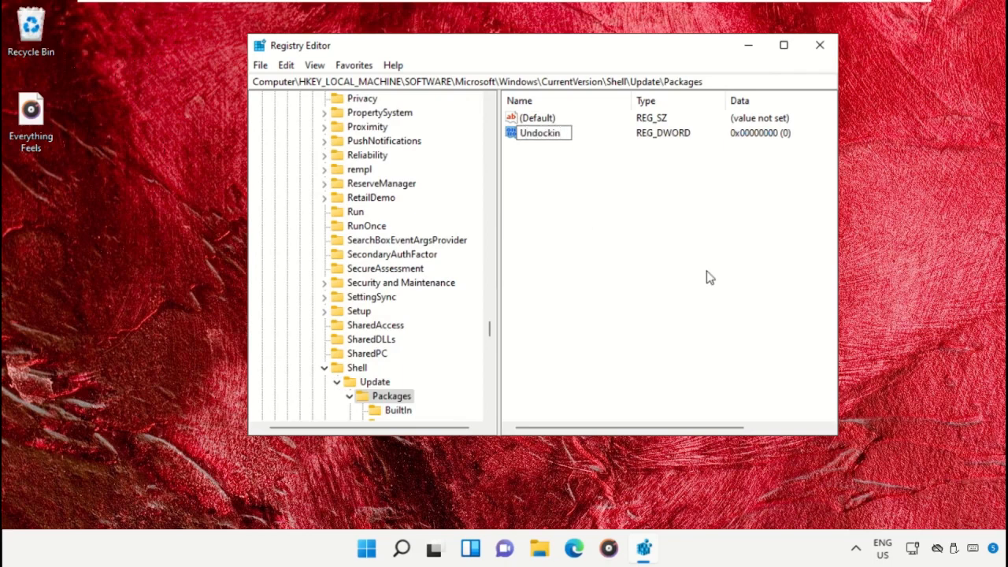
text(Disabled)
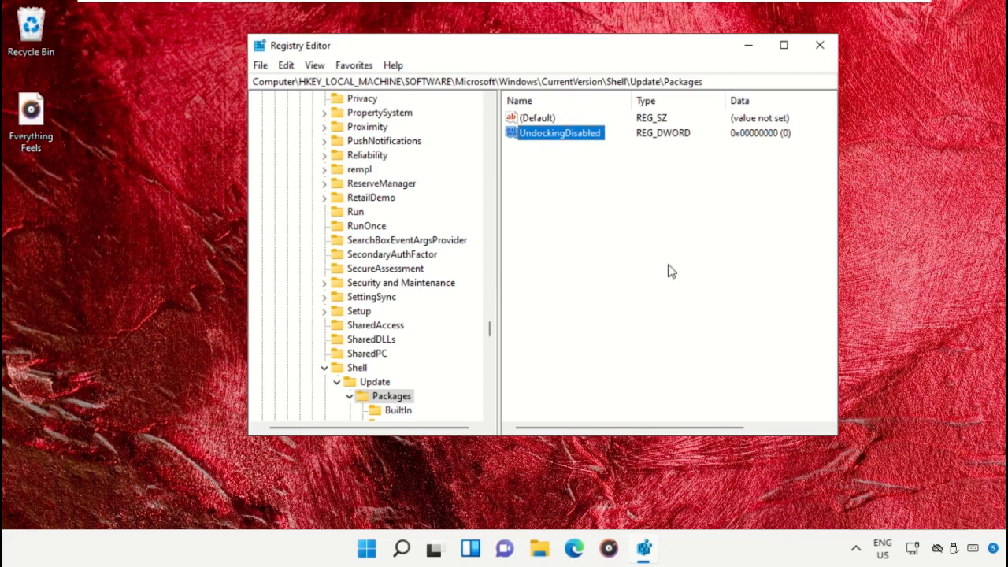
Set UndockingDisabled's data to 1 and close Registry Editor
right_click(559, 132)
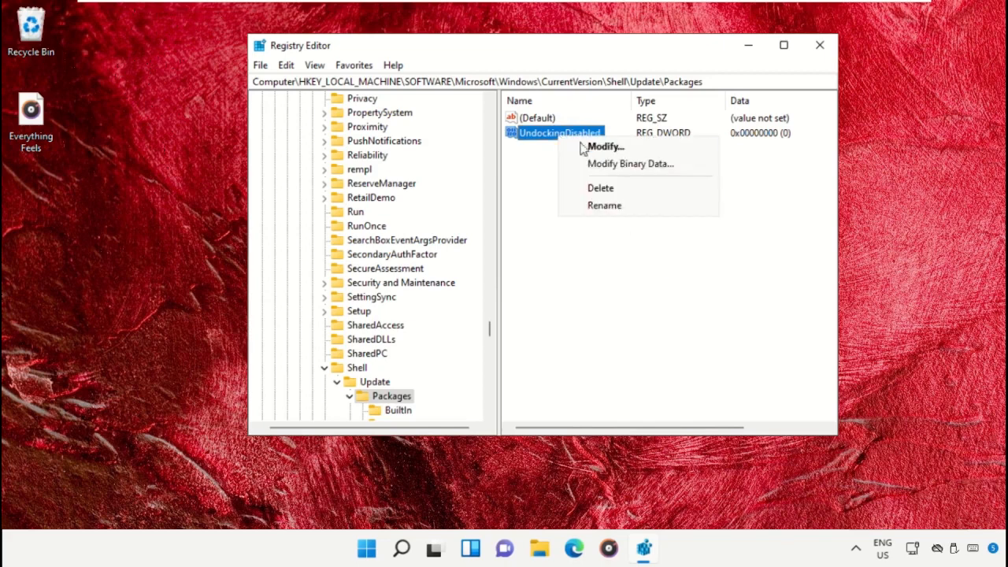
click(605, 146)
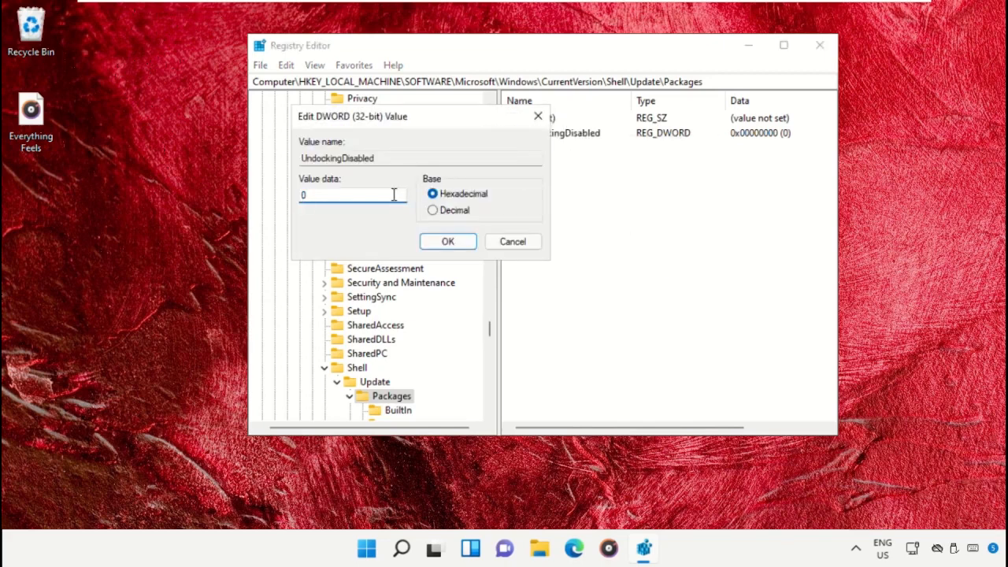
text(1)
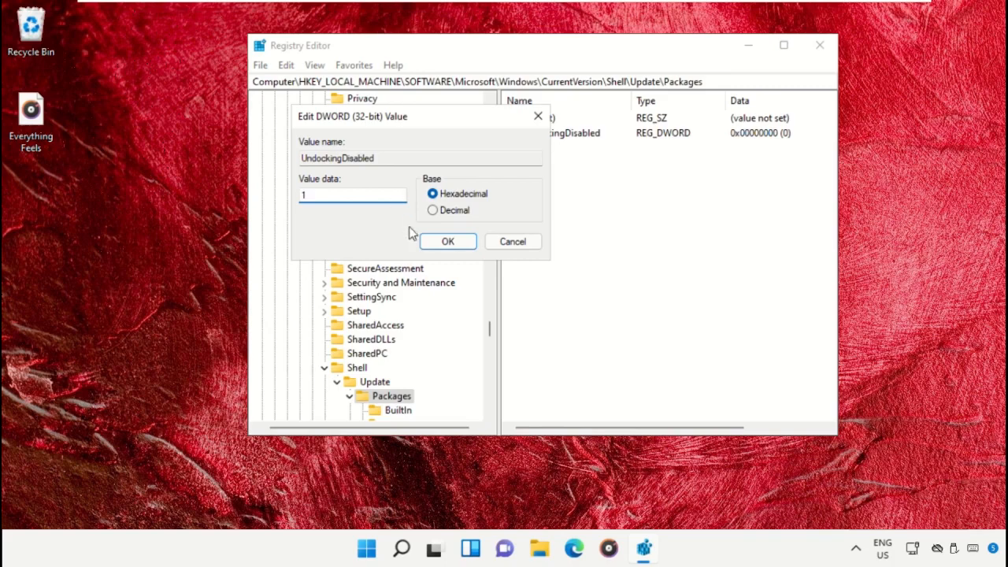
click(448, 241)
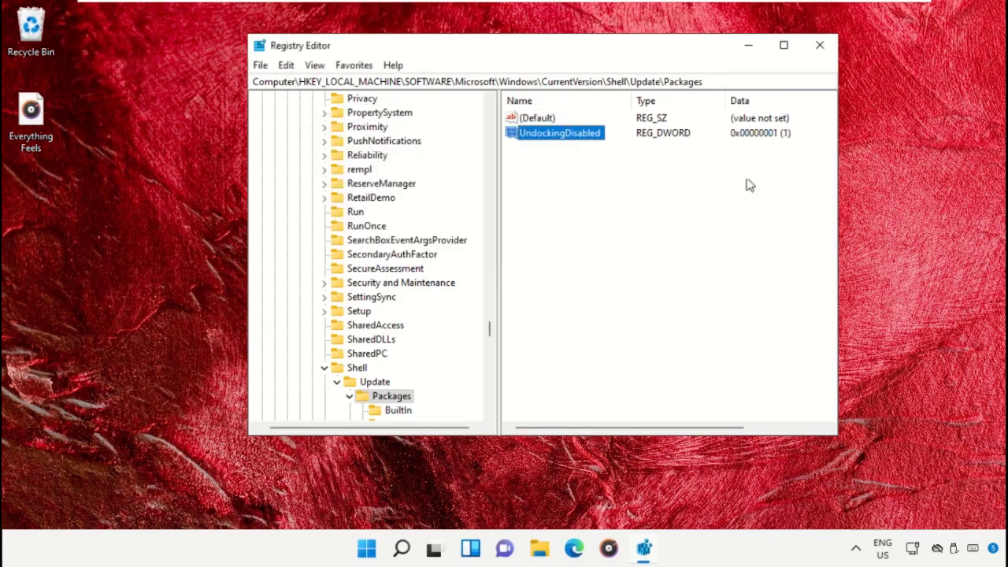
click(819, 44)
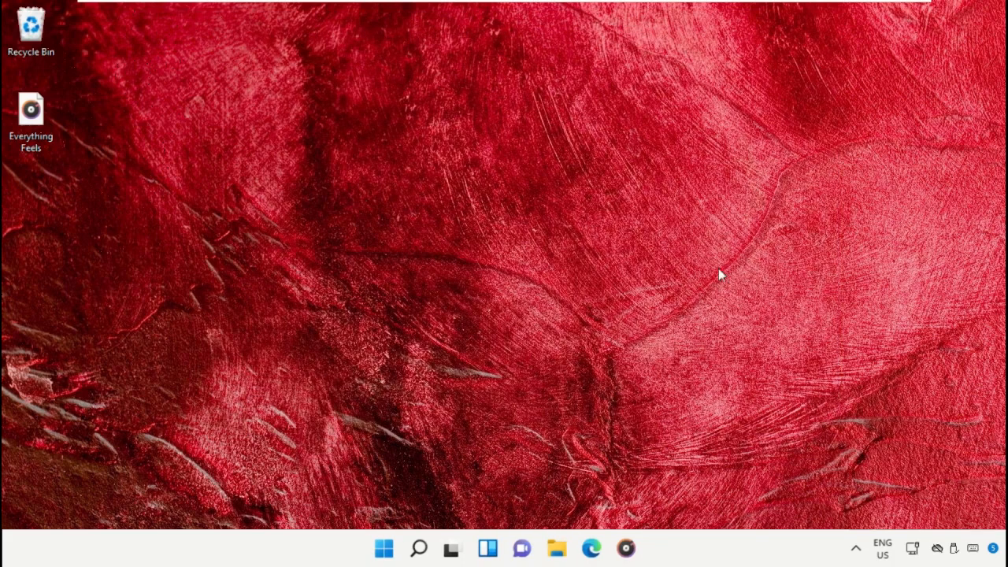
mouse_move(345, 488)
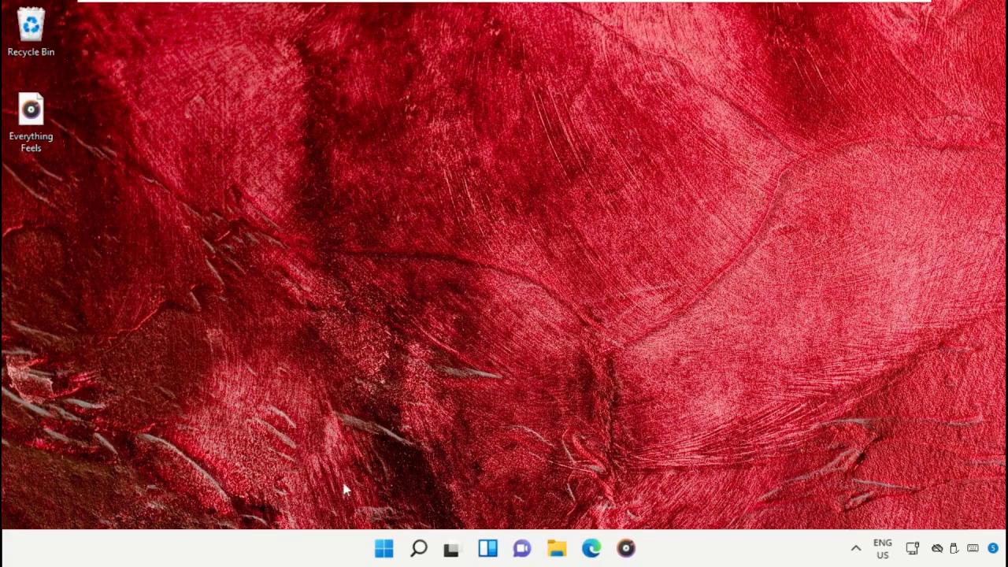
Restart Windows from the Start menu's power options
click(384, 548)
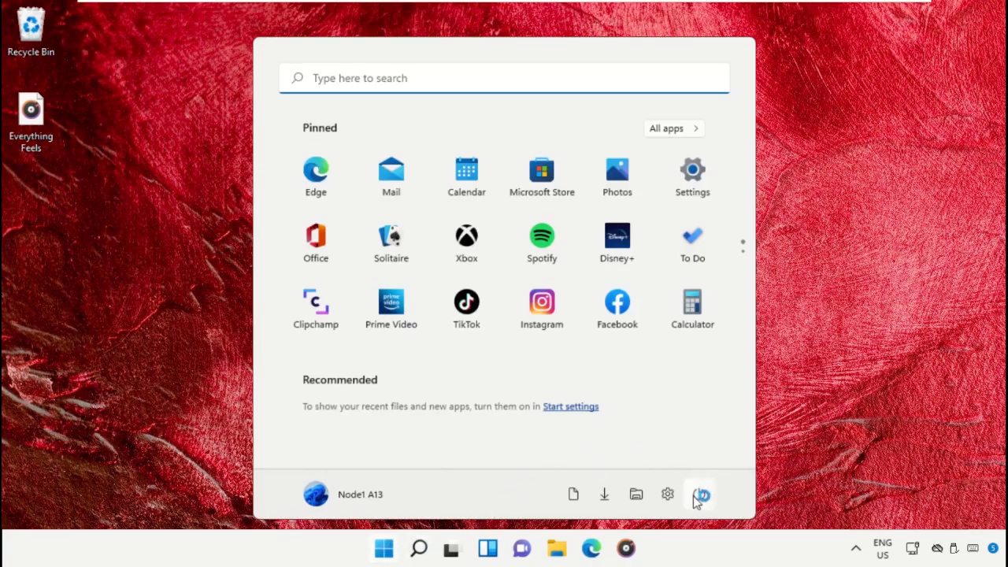
click(699, 494)
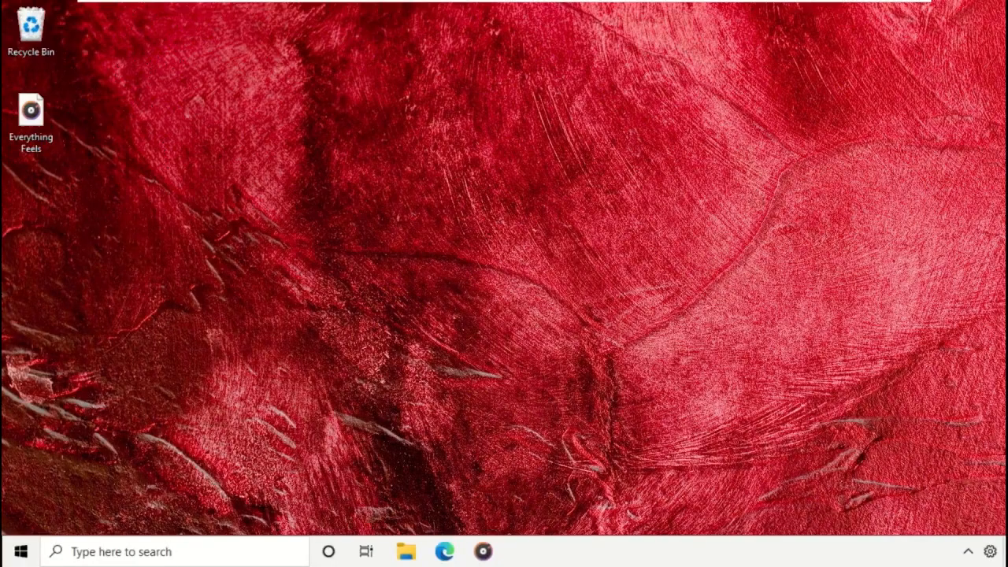
Launch regedit from the Run box and approve the UAC prompt
click(31, 114)
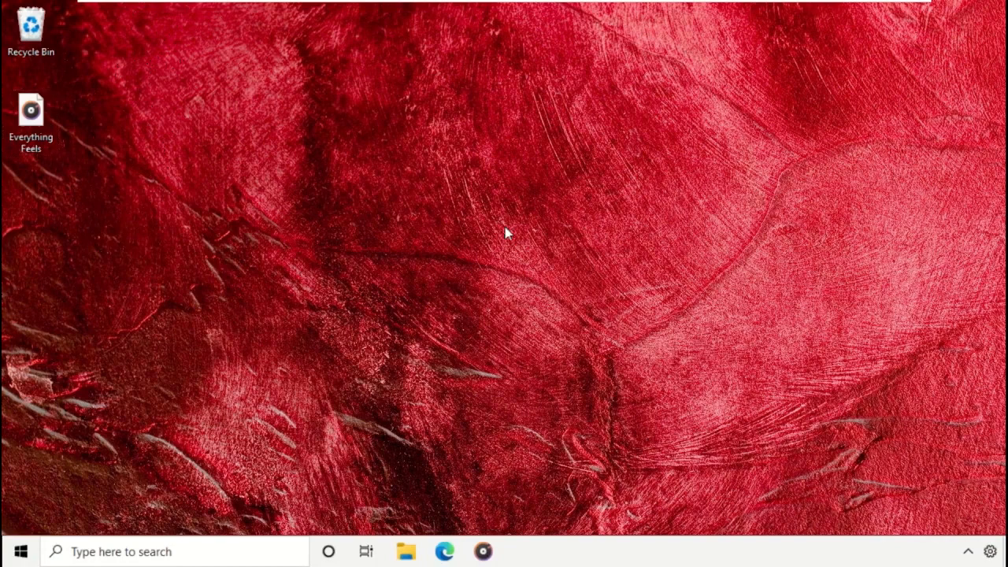
key(Win+r)
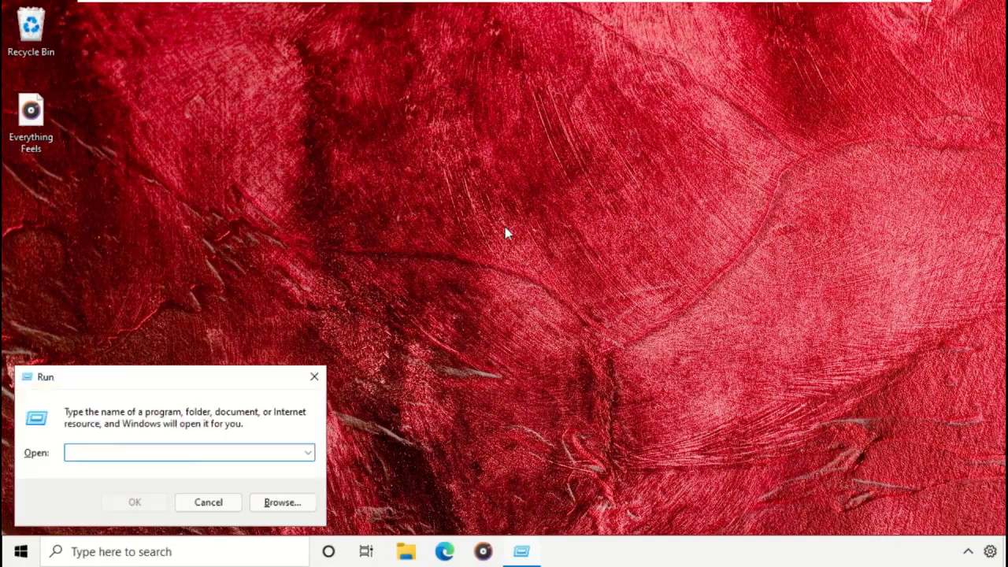
drag(165, 377, 520, 195)
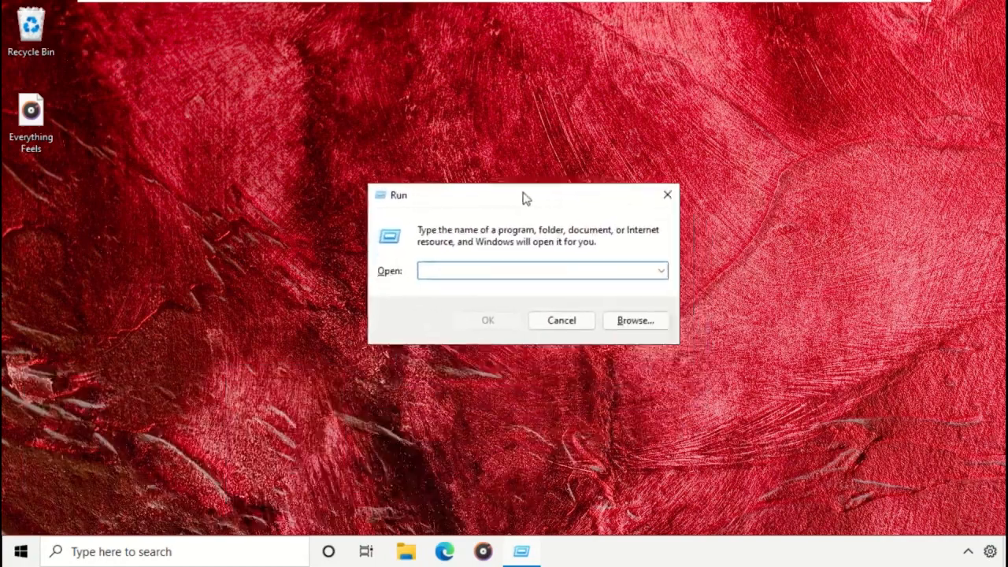
drag(524, 194, 512, 145)
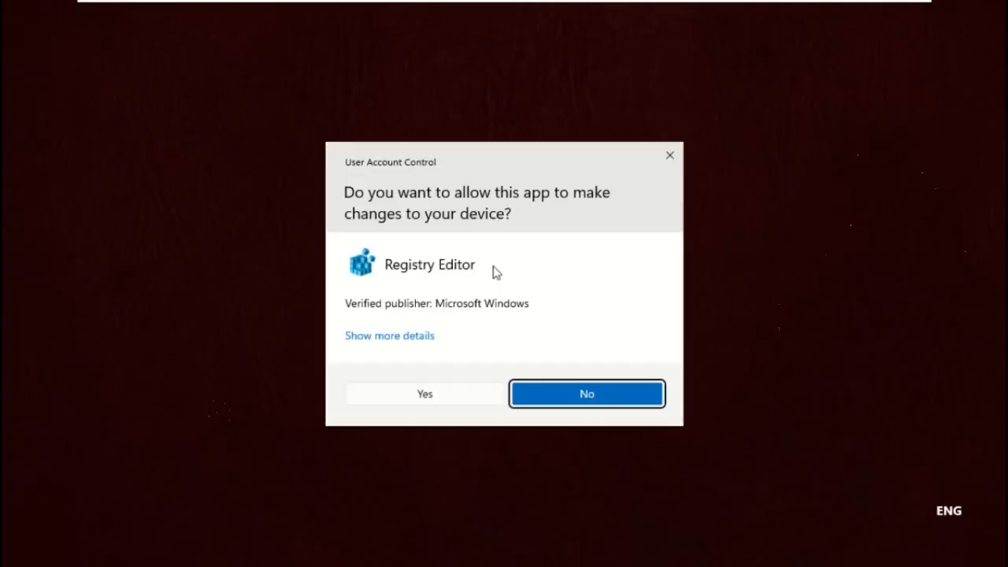
click(423, 393)
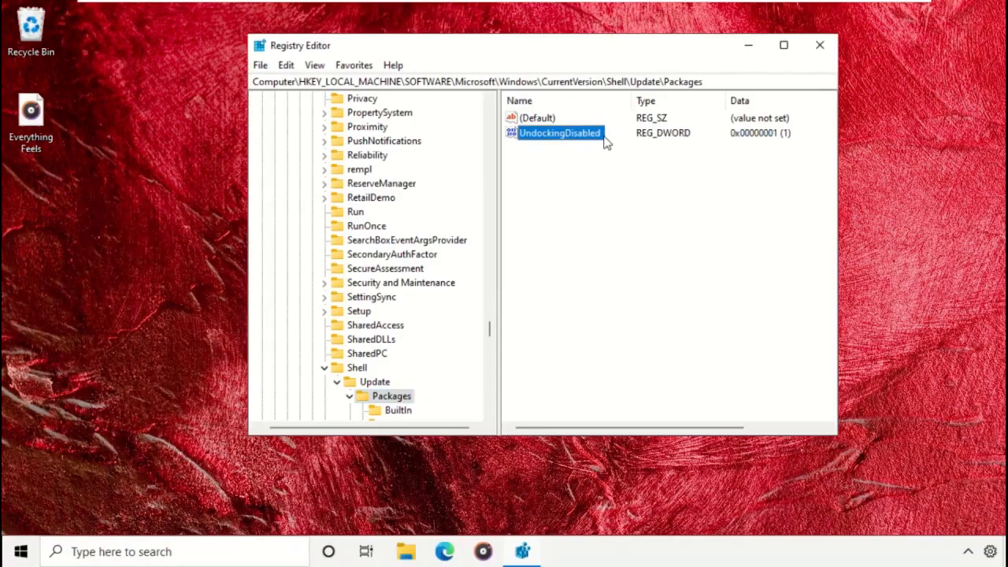
Delete the UndockingDisabled value from Packages, then close Registry Editor
right_click(559, 133)
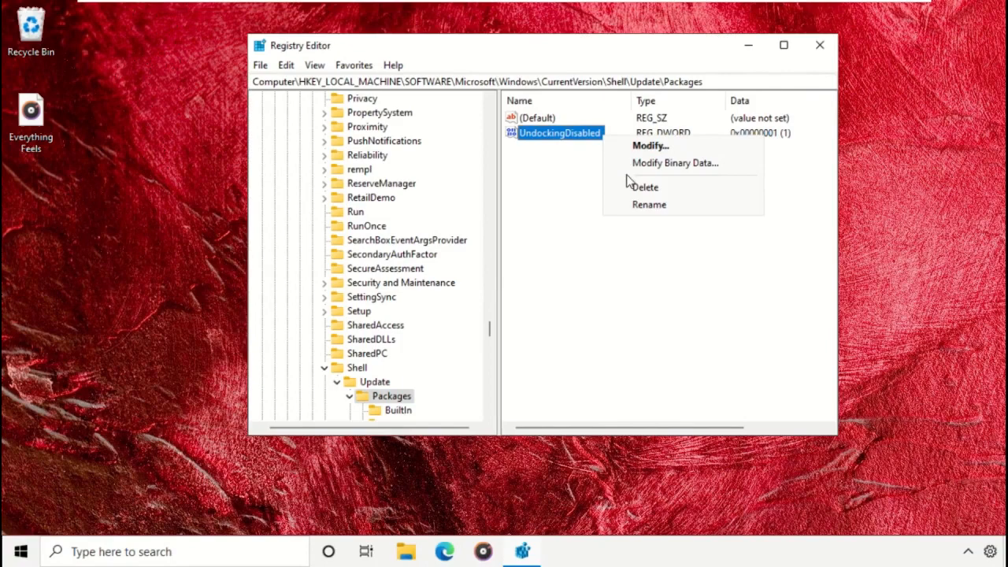
click(645, 187)
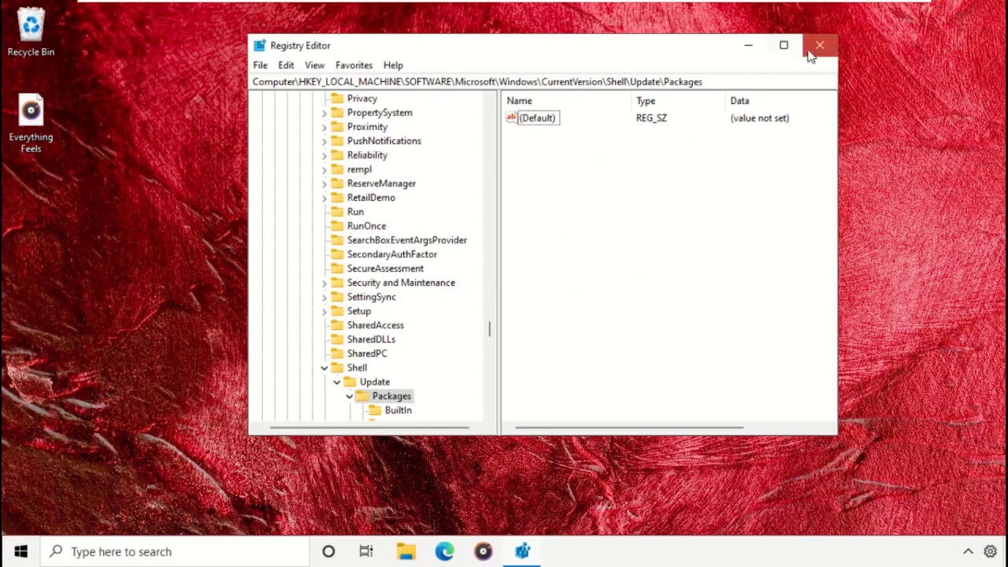
click(820, 45)
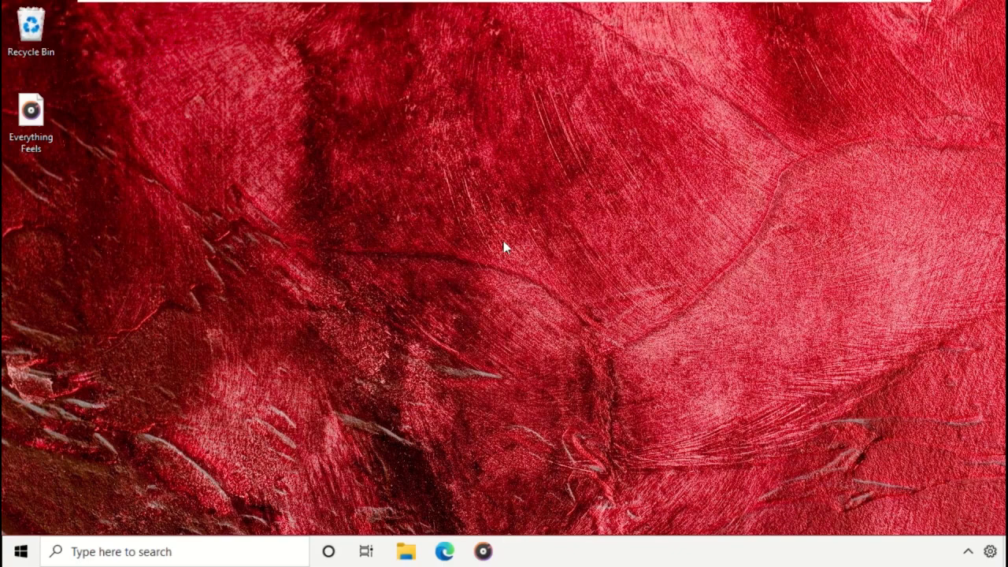
Restart the computer through the Alt+F4 Shut Down Windows dialog
key(alt+F4)
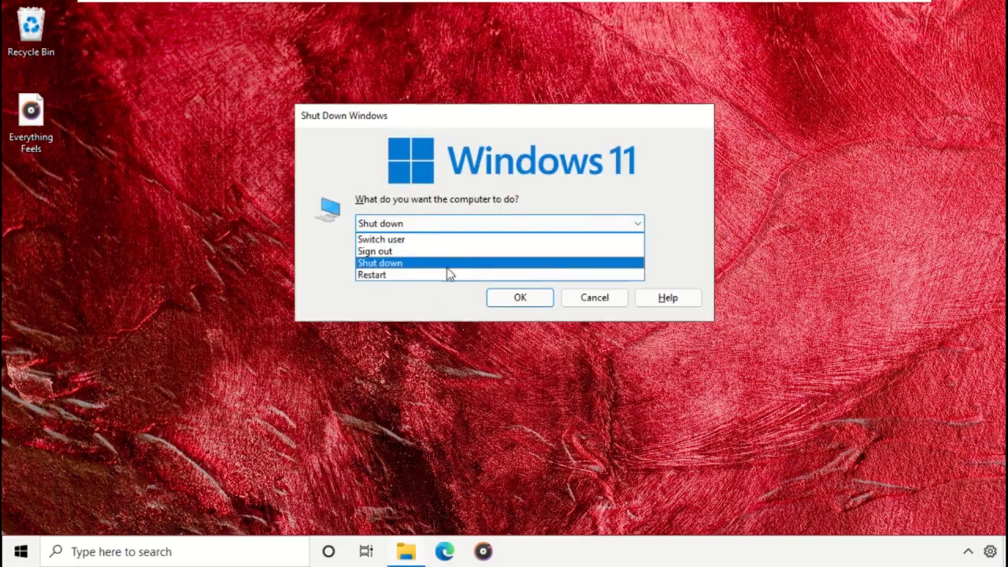
click(371, 274)
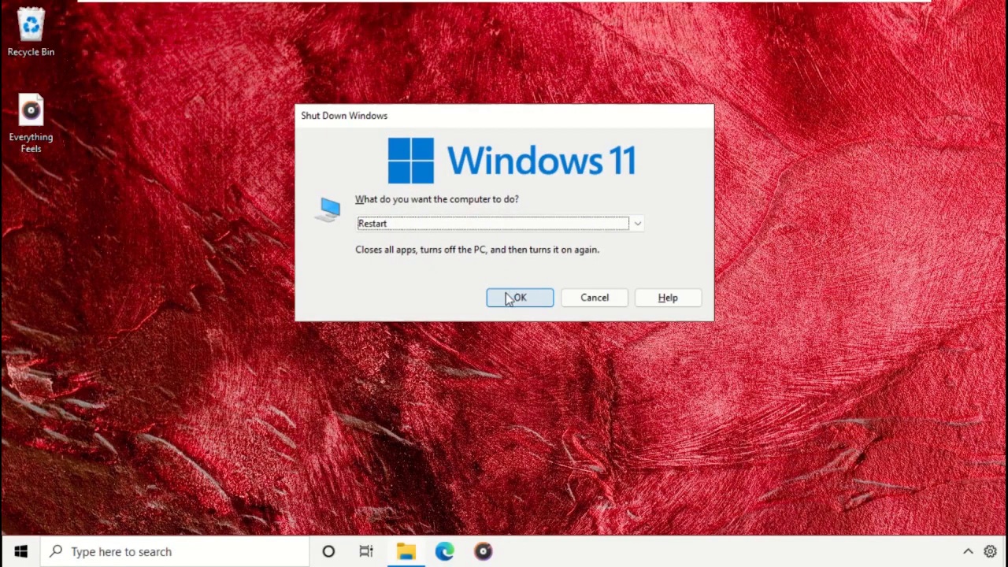
click(519, 298)
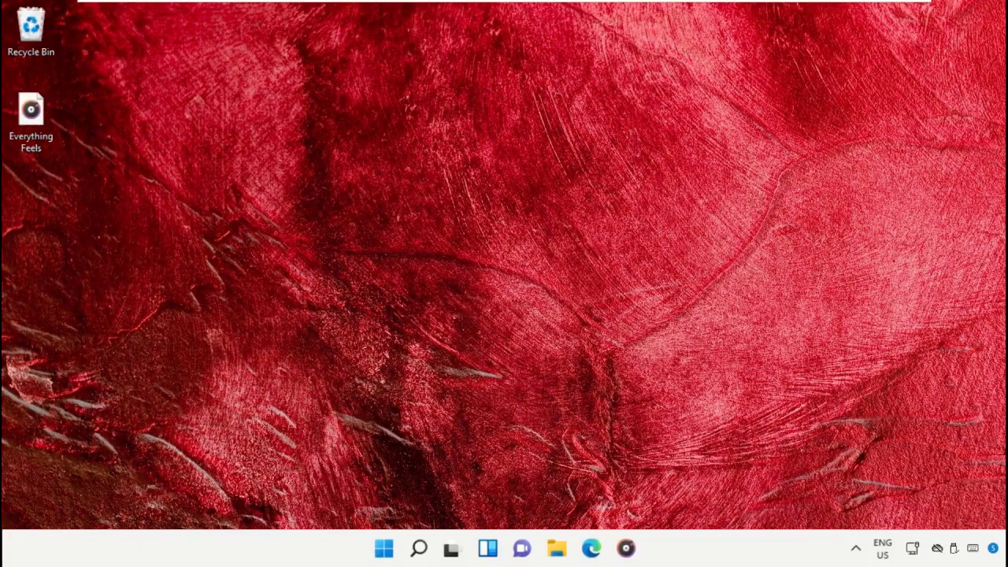
mouse_move(531, 476)
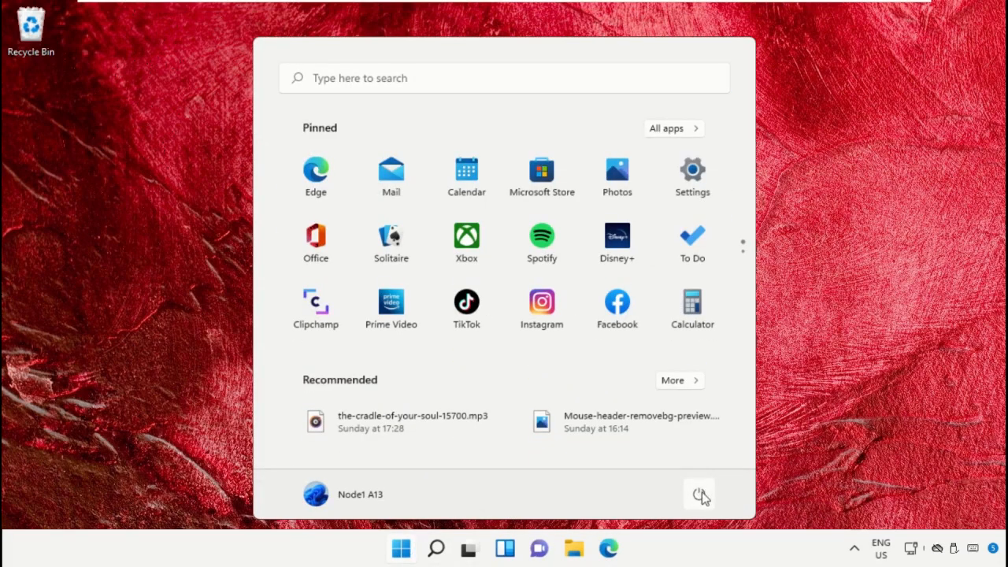
Show the Shut down and Restart options in the Start menu
click(698, 494)
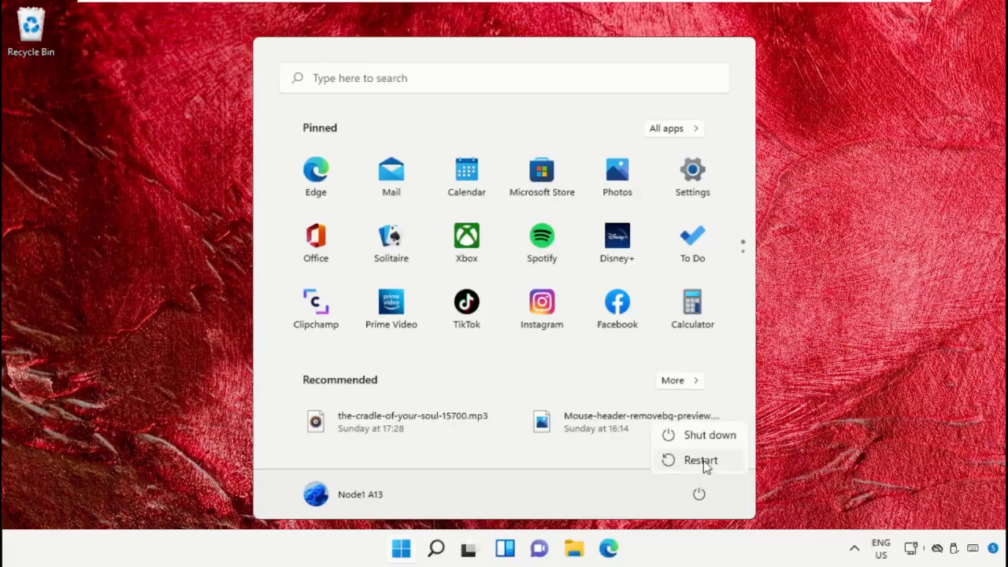